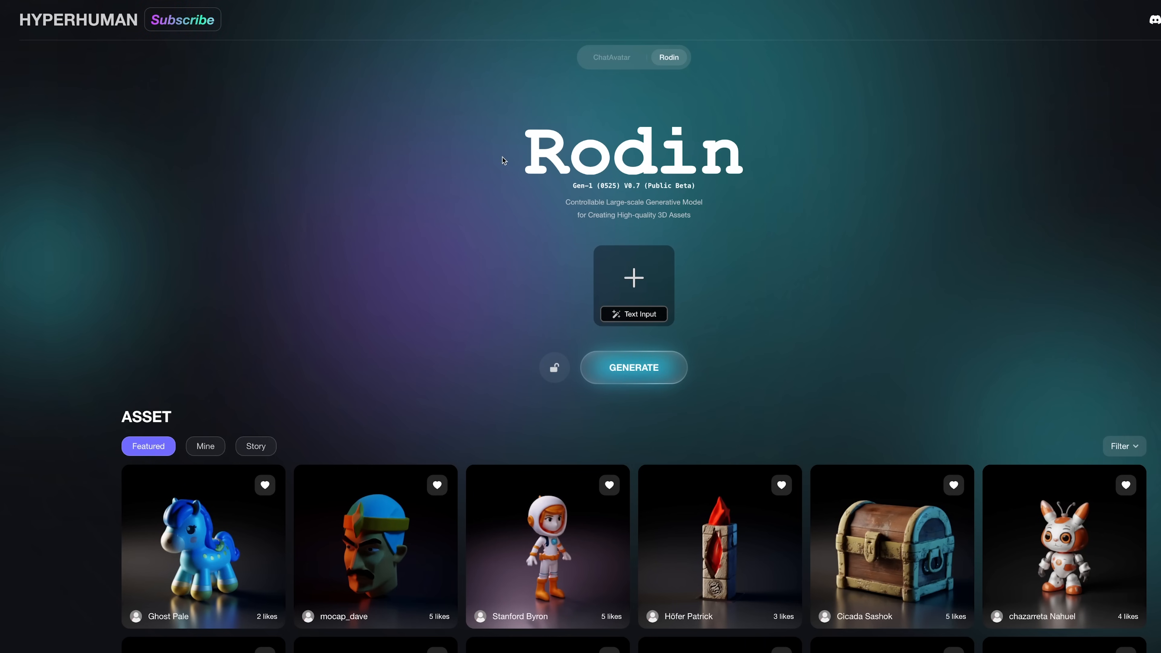
{"action": "mouse_move", "coordinate": [601, 133]}
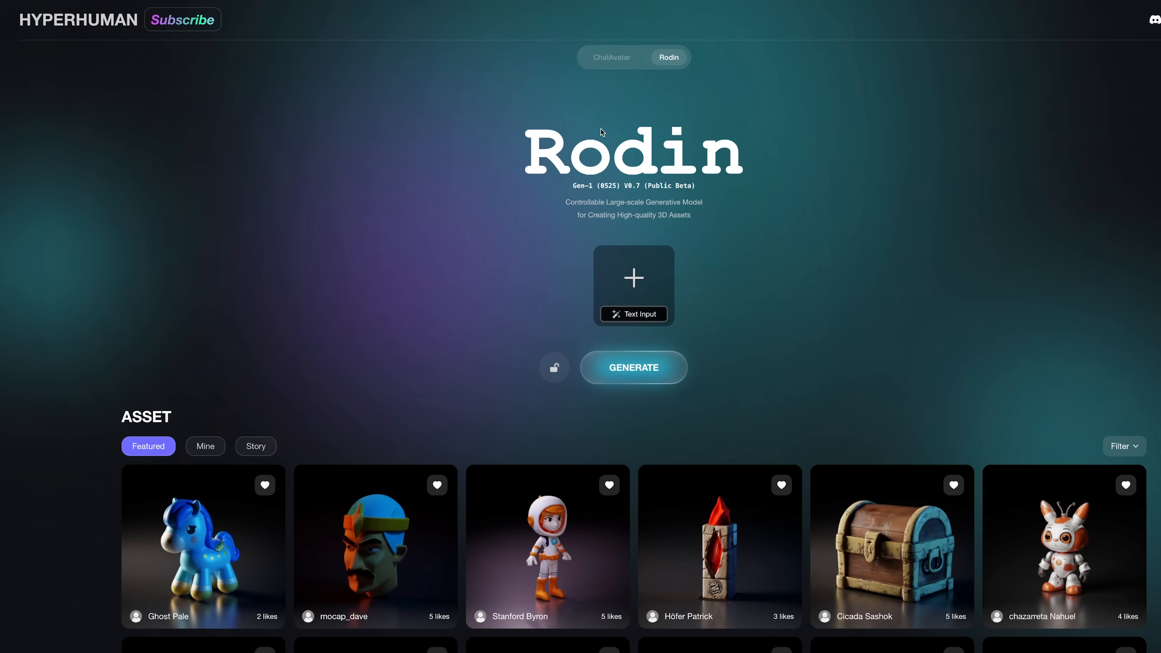
{"action": "mouse_move", "coordinate": [674, 153]}
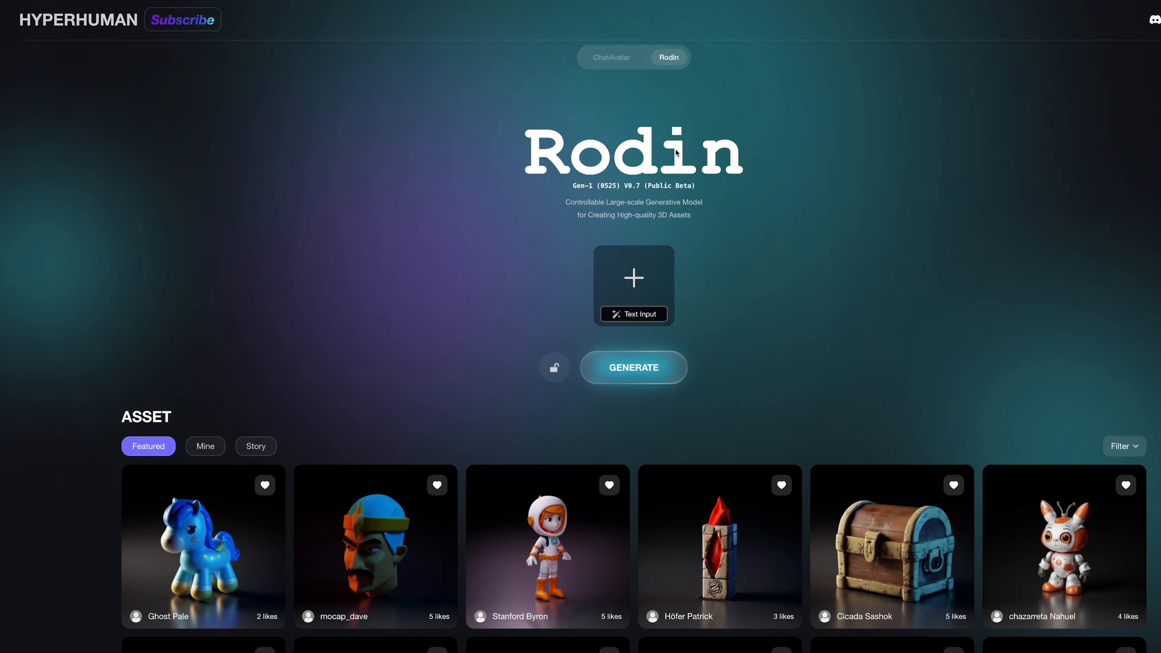
Switch from the landing page to the ChatAvatar face generator.
{"action": "scroll", "scroll_direction": "down", "scroll_amount": 3}
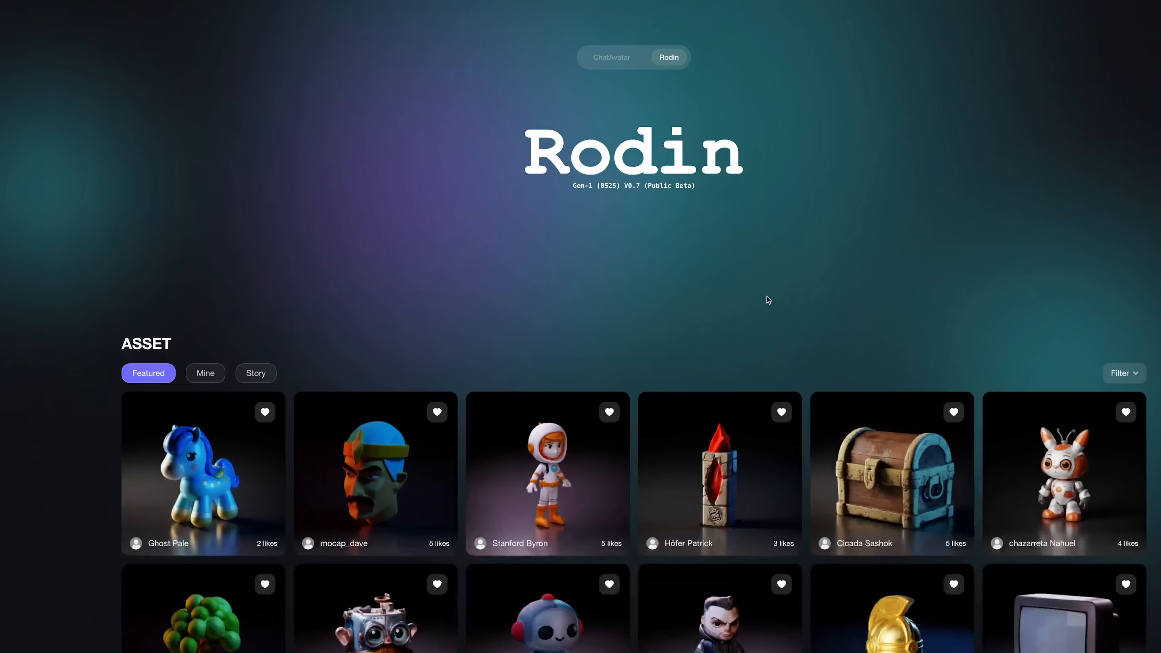
{"action": "scroll", "scroll_direction": "down", "scroll_amount": 3}
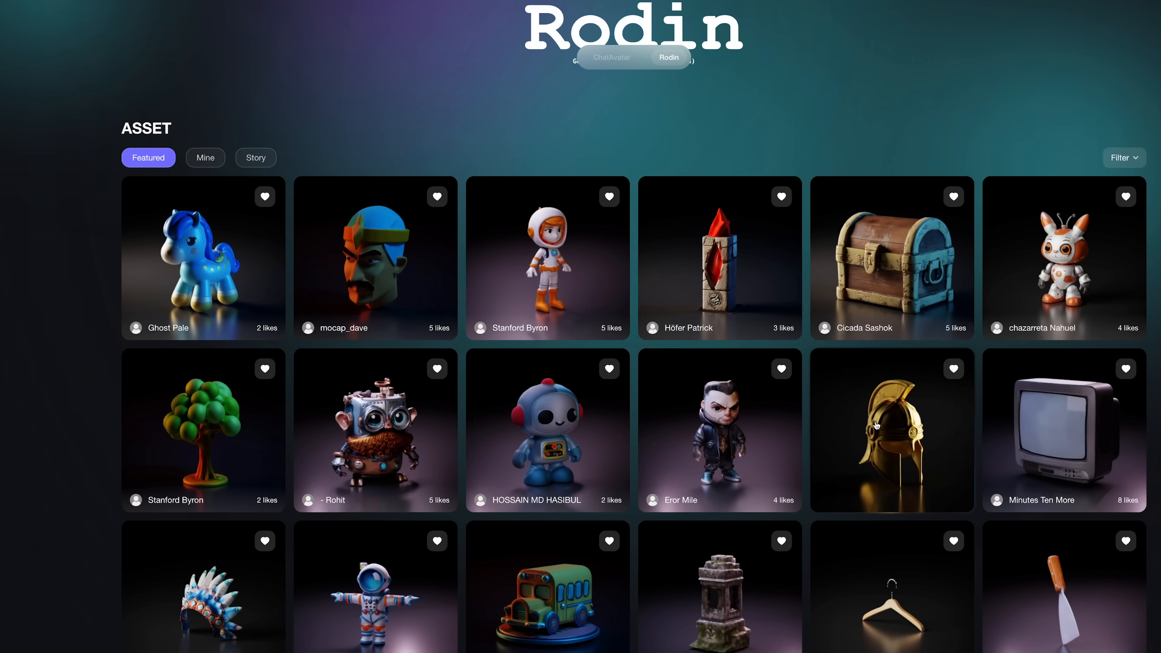
{"action": "scroll", "scroll_direction": "down", "scroll_amount": 3}
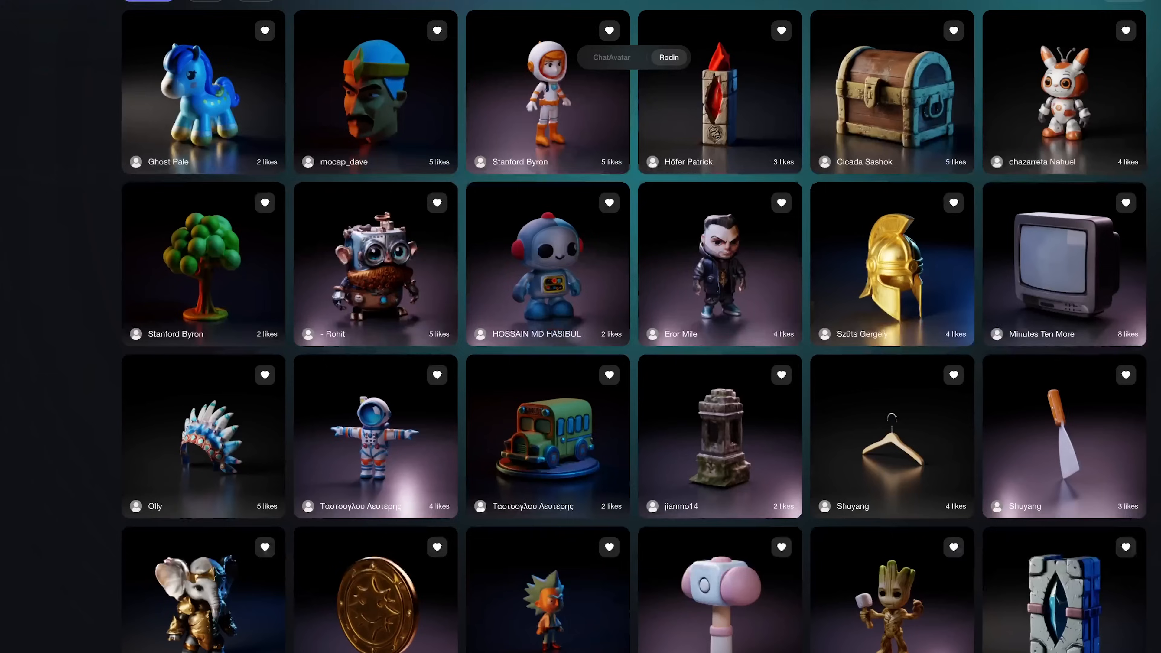
{"action": "scroll", "scroll_direction": "down", "scroll_amount": 3}
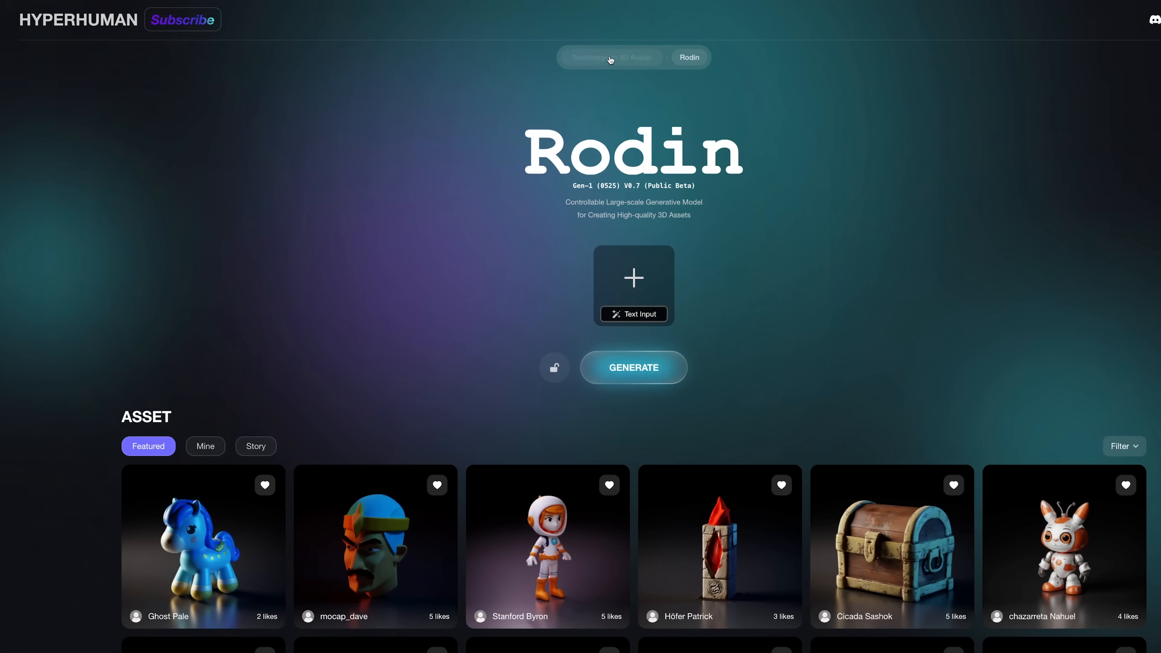
{"action": "left_click", "coordinate": [610, 57]}
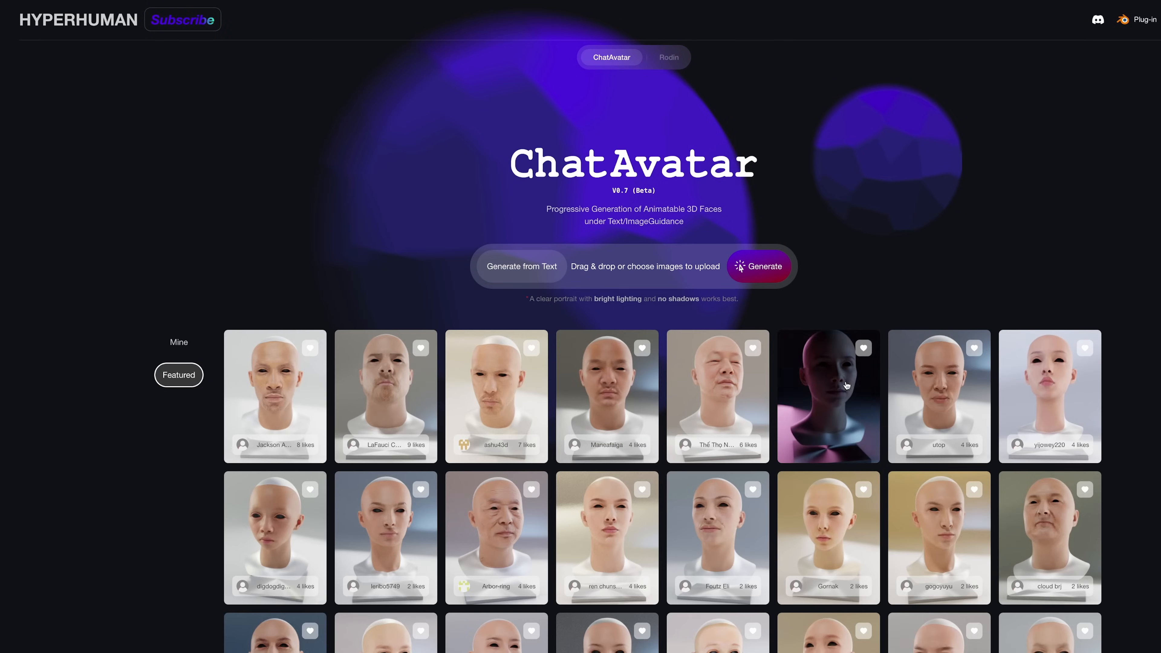
{"action": "scroll", "scroll_direction": "down", "scroll_amount": 3}
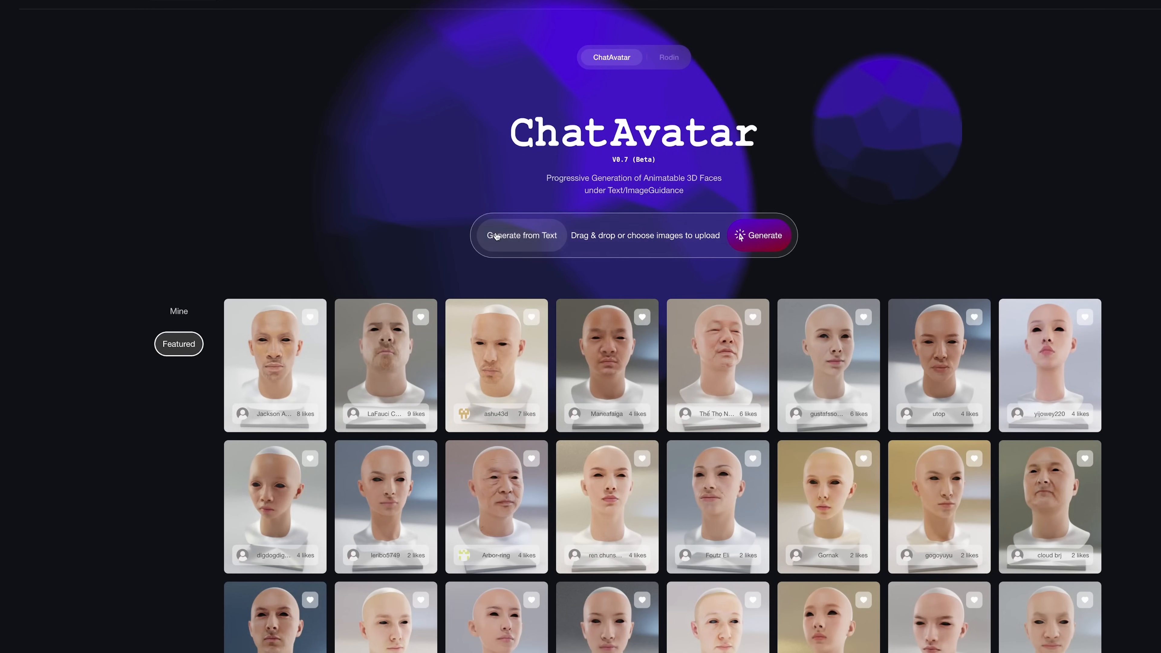
Describe the face in words as 'Old wise fisherman' and submit it.
{"action": "left_click", "coordinate": [521, 236]}
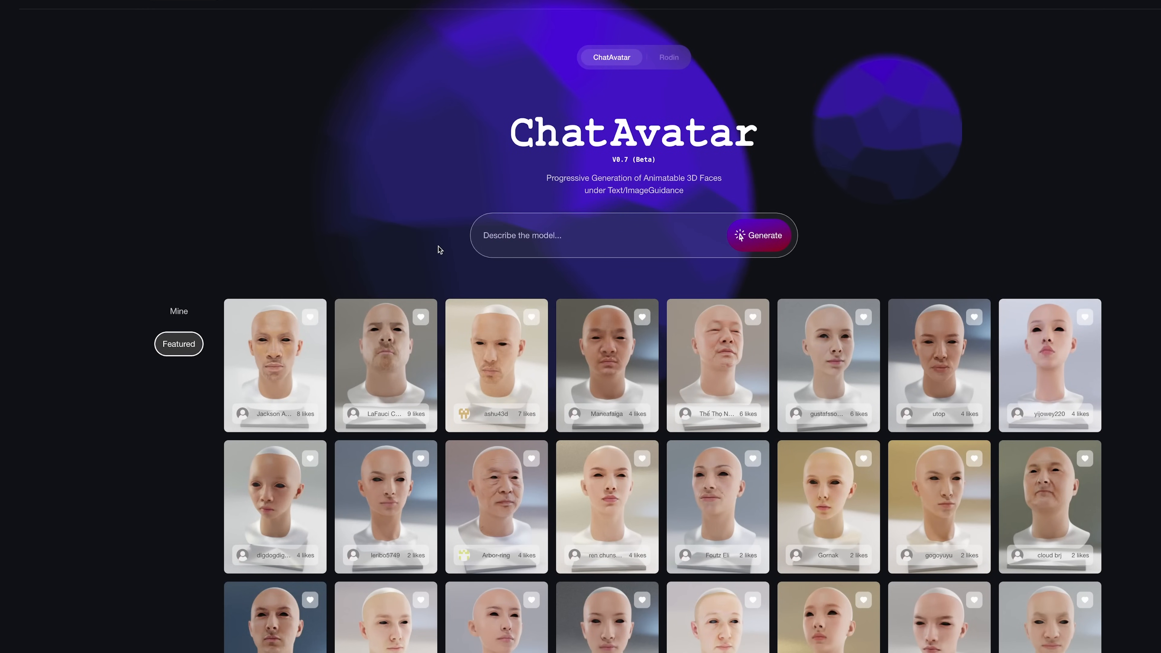
{"action": "type", "text": "Old wise fisherman"}
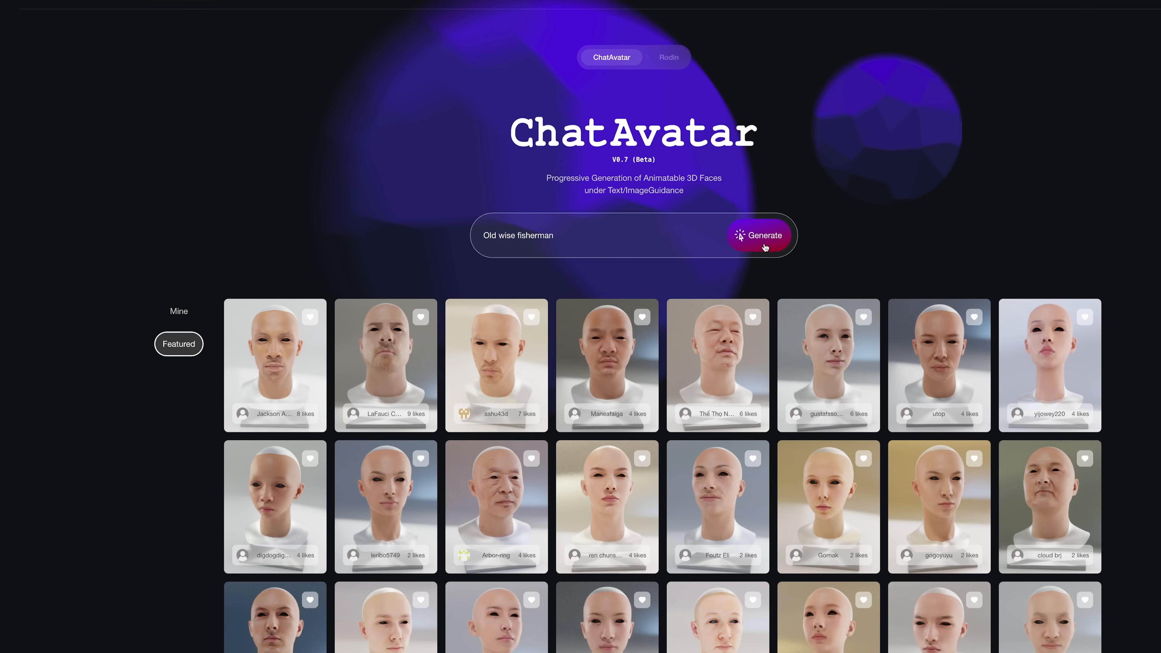
{"action": "left_click", "coordinate": [759, 235]}
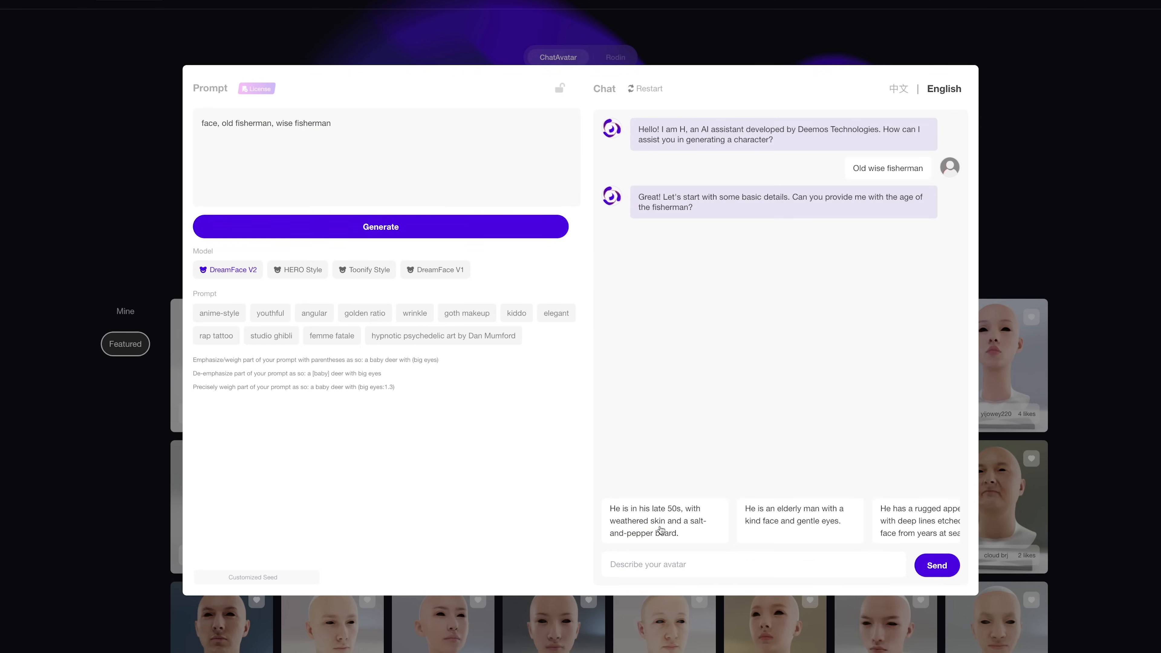
Reply with late 50s, weathered skin, salt-and-pepper beard, piercing blue eyes, strong jawline, then generate.
{"action": "left_click", "coordinate": [663, 521]}
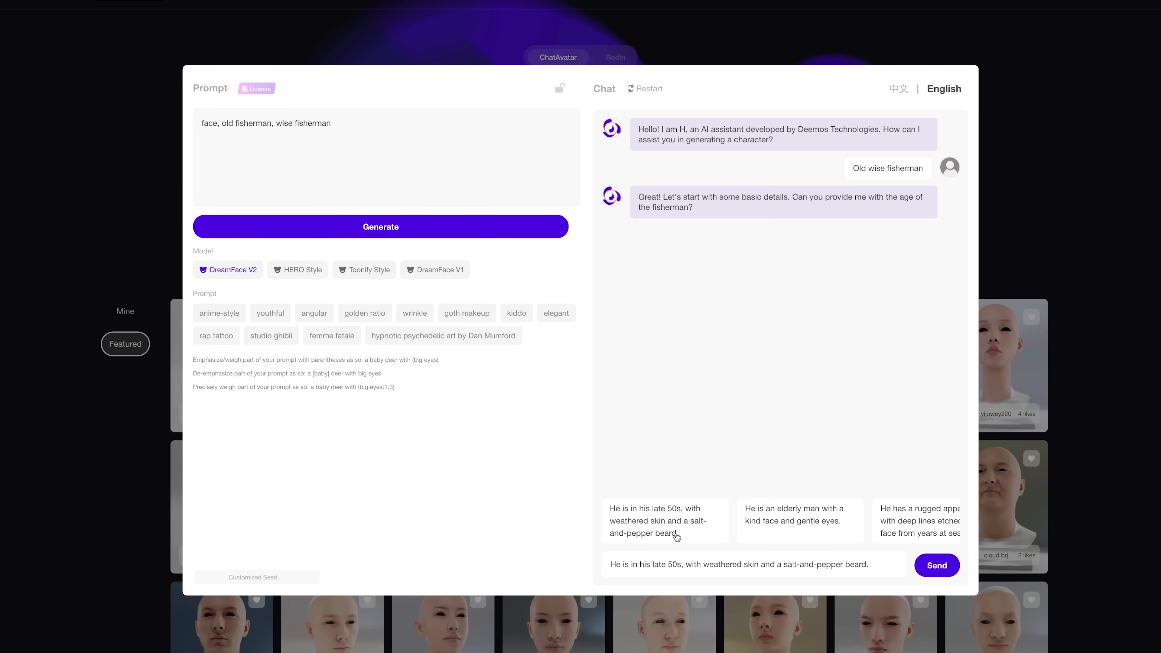
{"action": "mouse_move", "coordinate": [686, 535]}
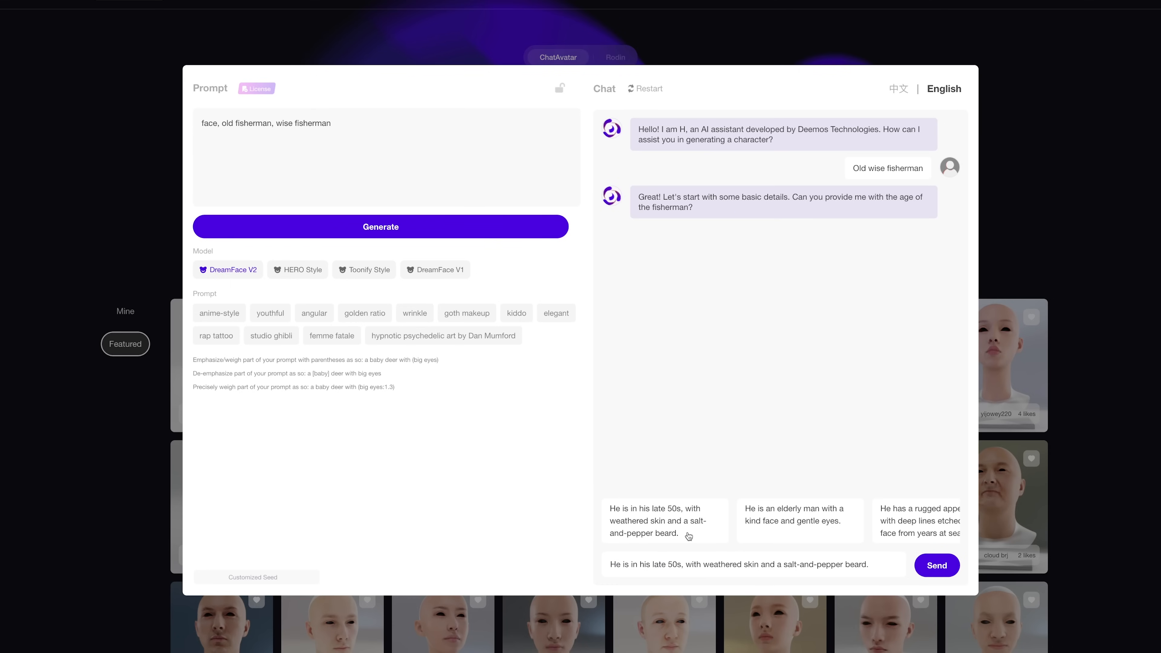
{"action": "left_click", "coordinate": [936, 566]}
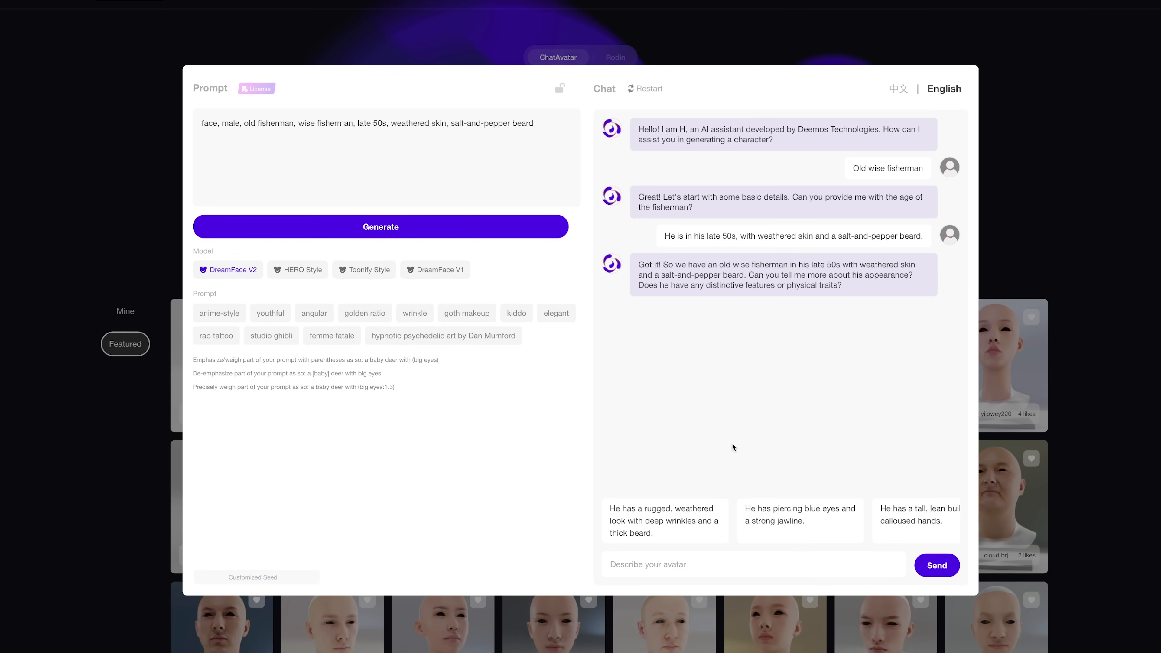
{"action": "mouse_move", "coordinate": [745, 443]}
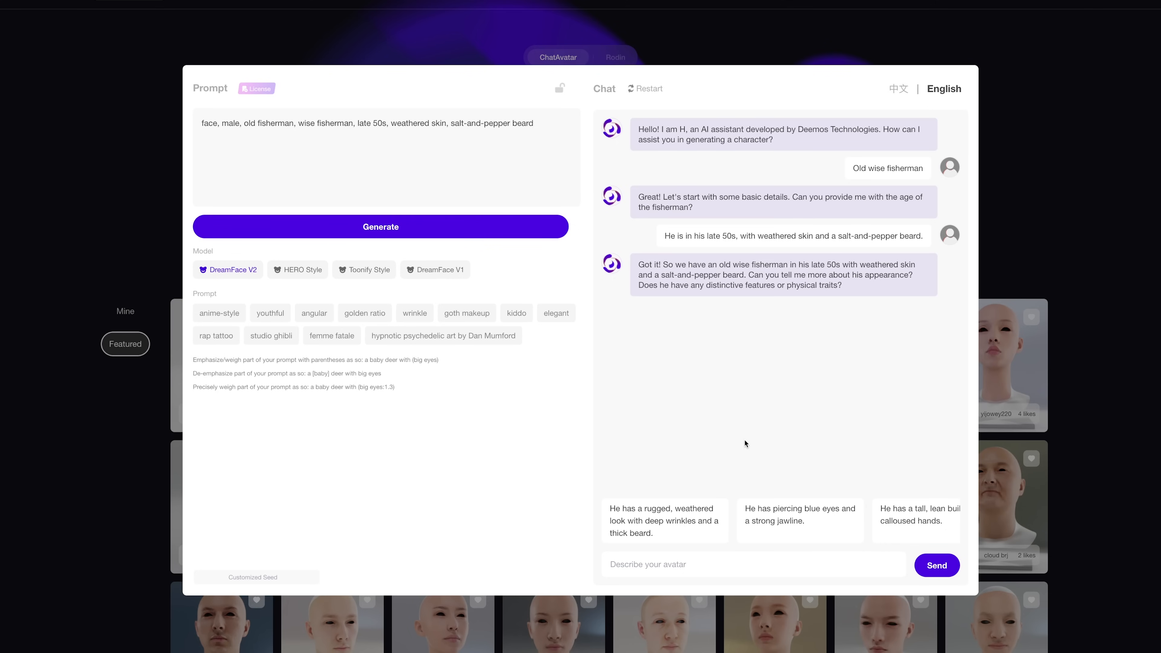
{"action": "left_click", "coordinate": [799, 515]}
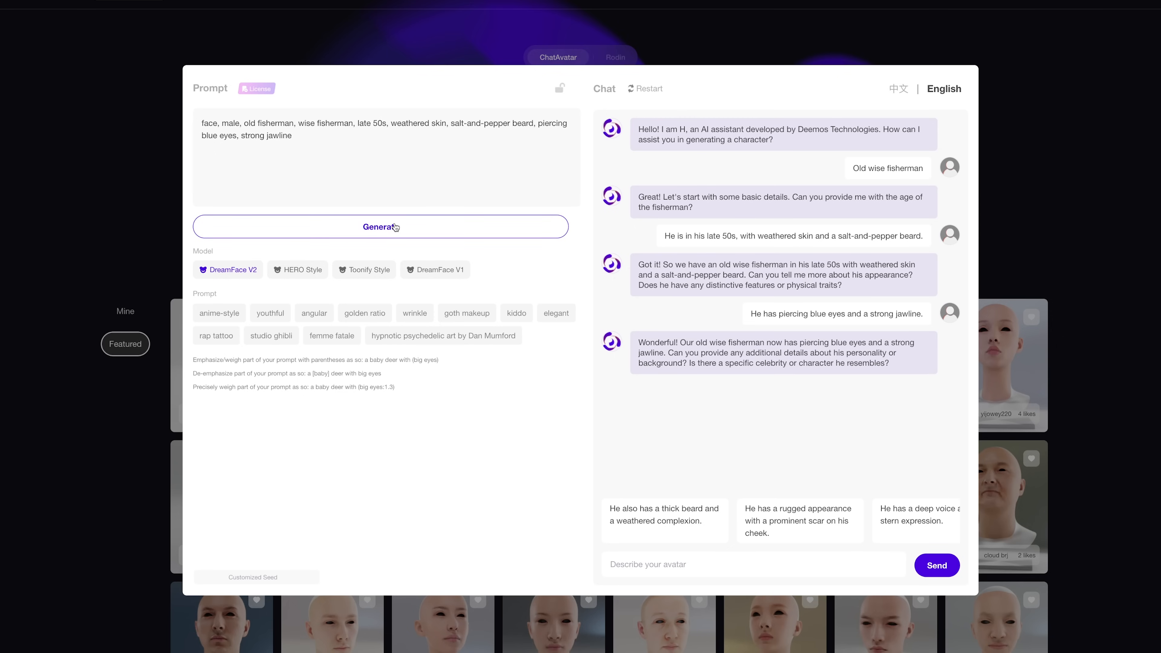
{"action": "left_click", "coordinate": [380, 227]}
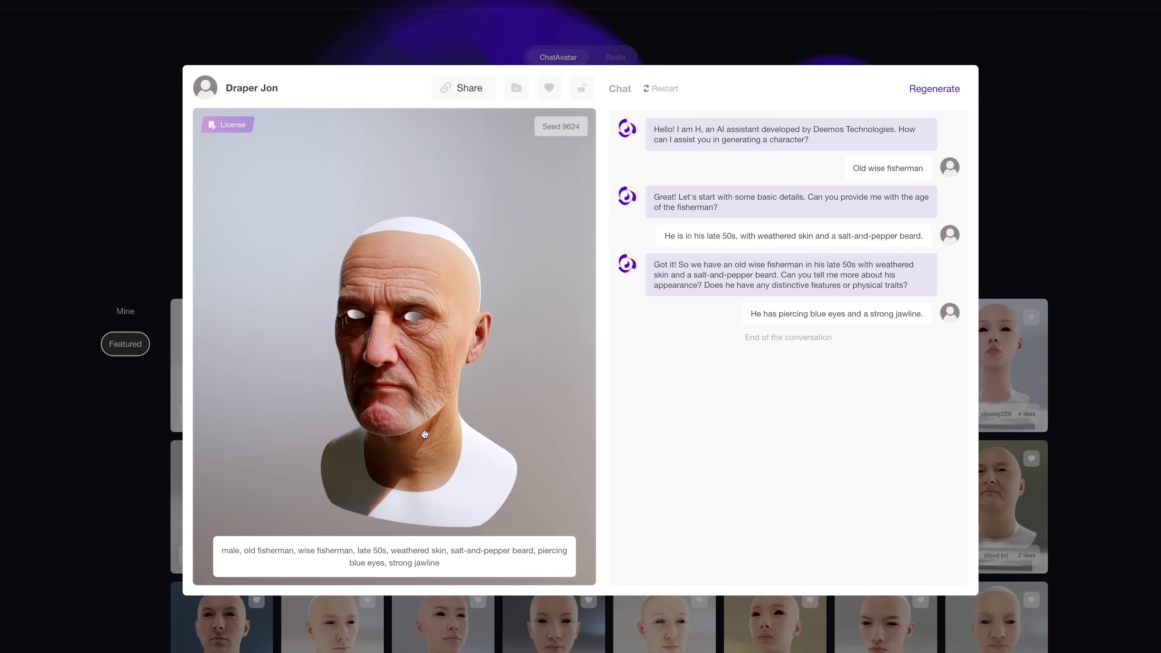
Rotate the fisherman head, pick Rigged Body among export parts, and close the viewer.
{"action": "left_click_drag", "start_coordinate": [425, 433], "coordinate": [534, 397]}
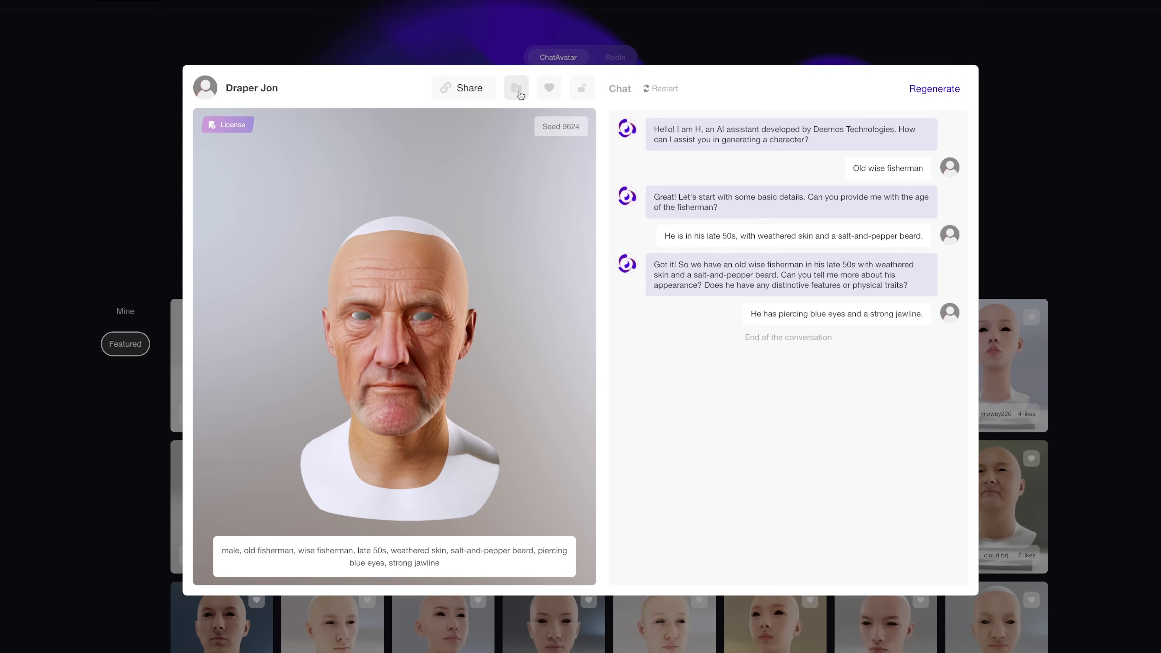
{"action": "left_click", "coordinate": [516, 88]}
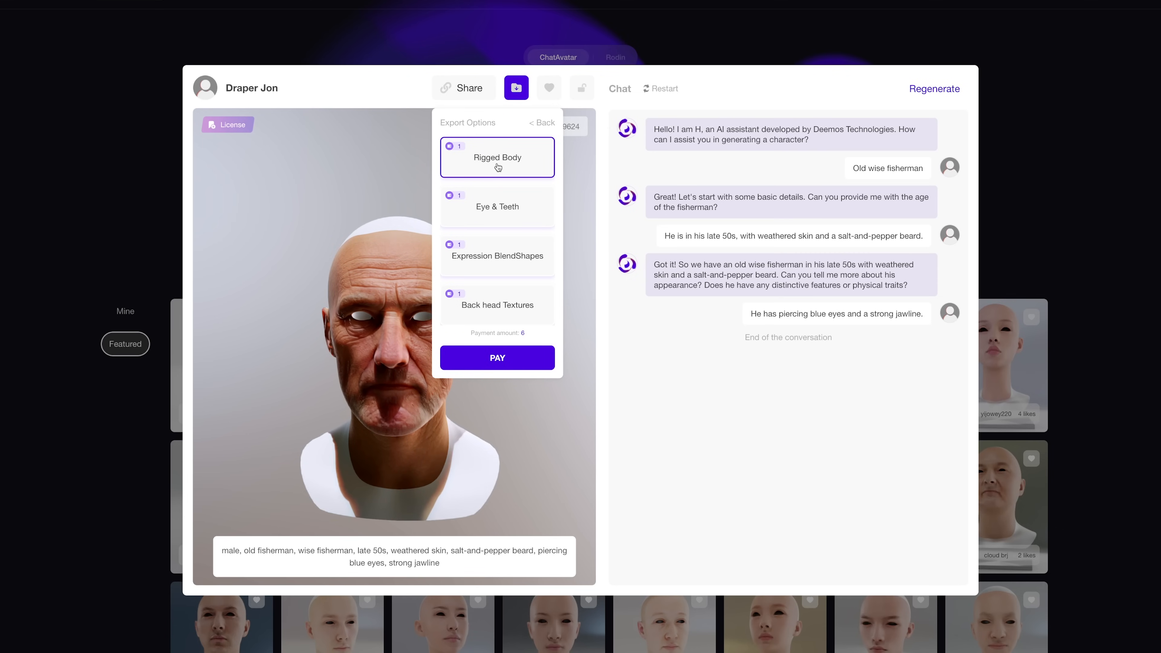
{"action": "left_click", "coordinate": [497, 157]}
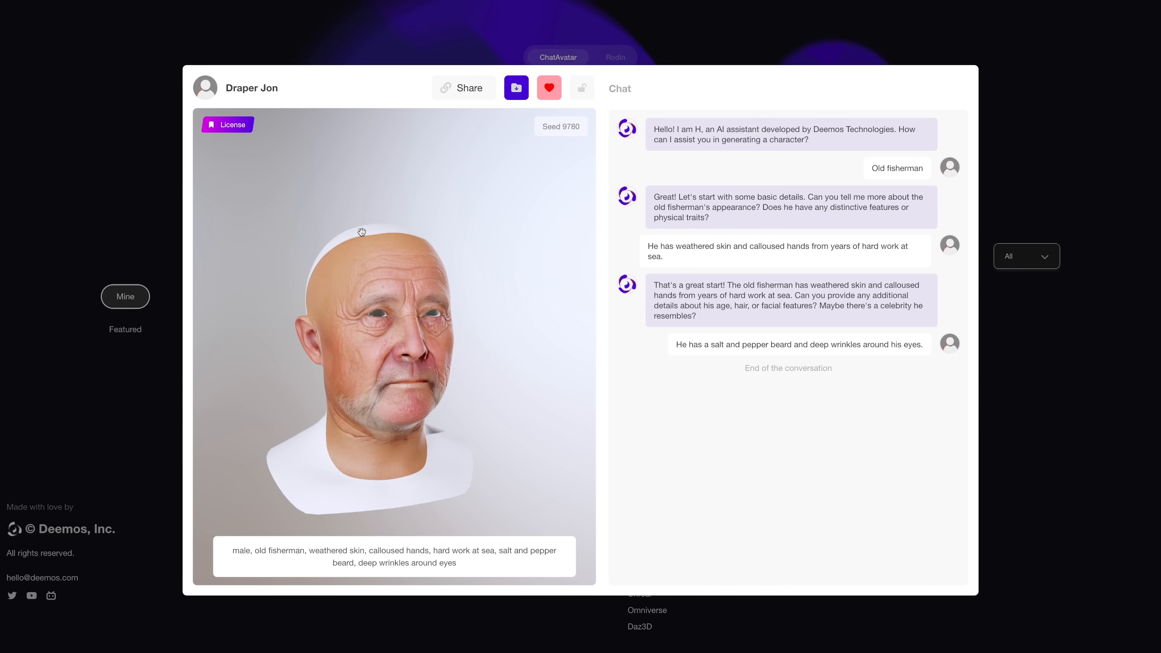
{"action": "left_click_drag", "start_coordinate": [362, 231], "coordinate": [434, 368]}
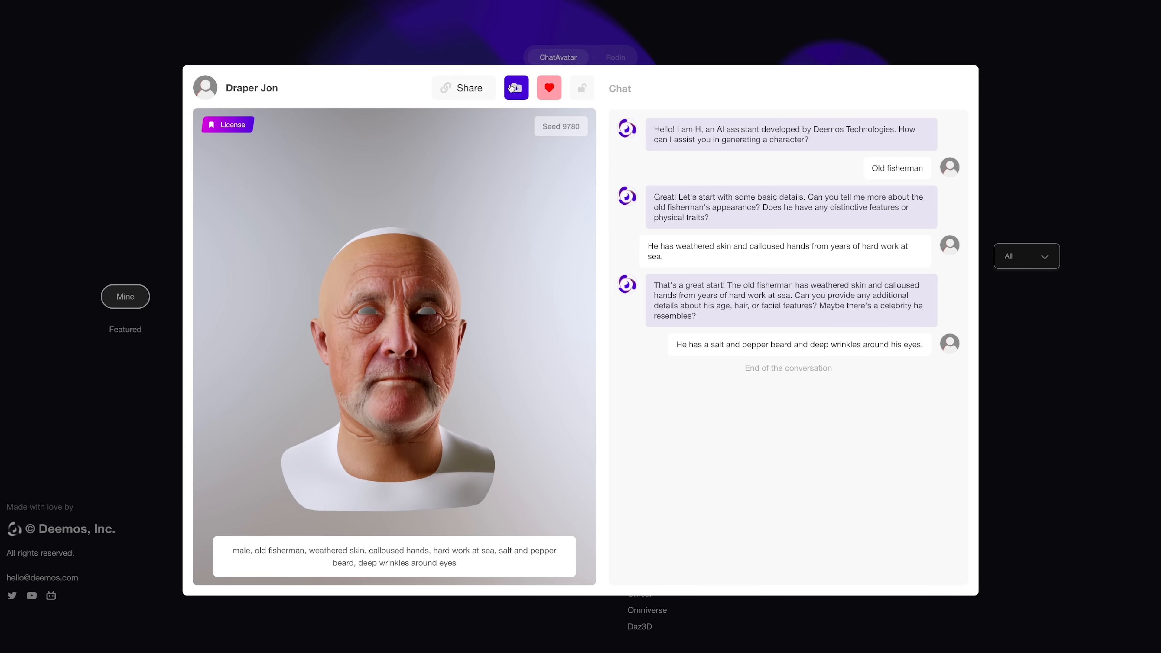
{"action": "left_click", "coordinate": [516, 87]}
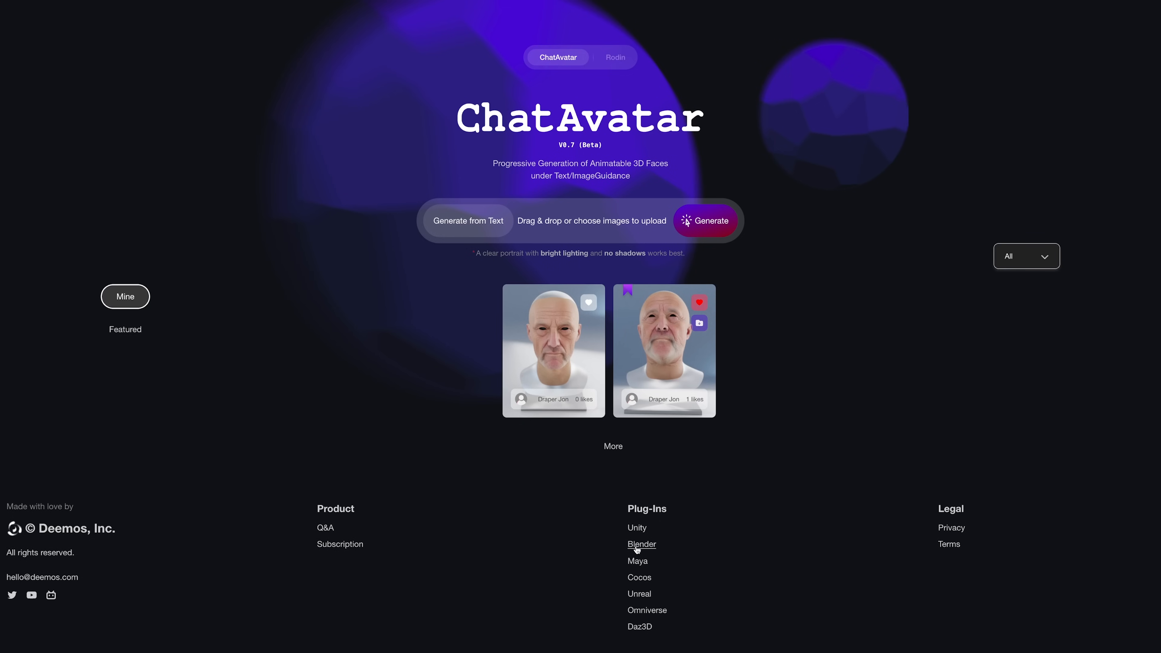
Go to the Blender plug-in download page from the footer.
{"action": "left_click", "coordinate": [641, 544]}
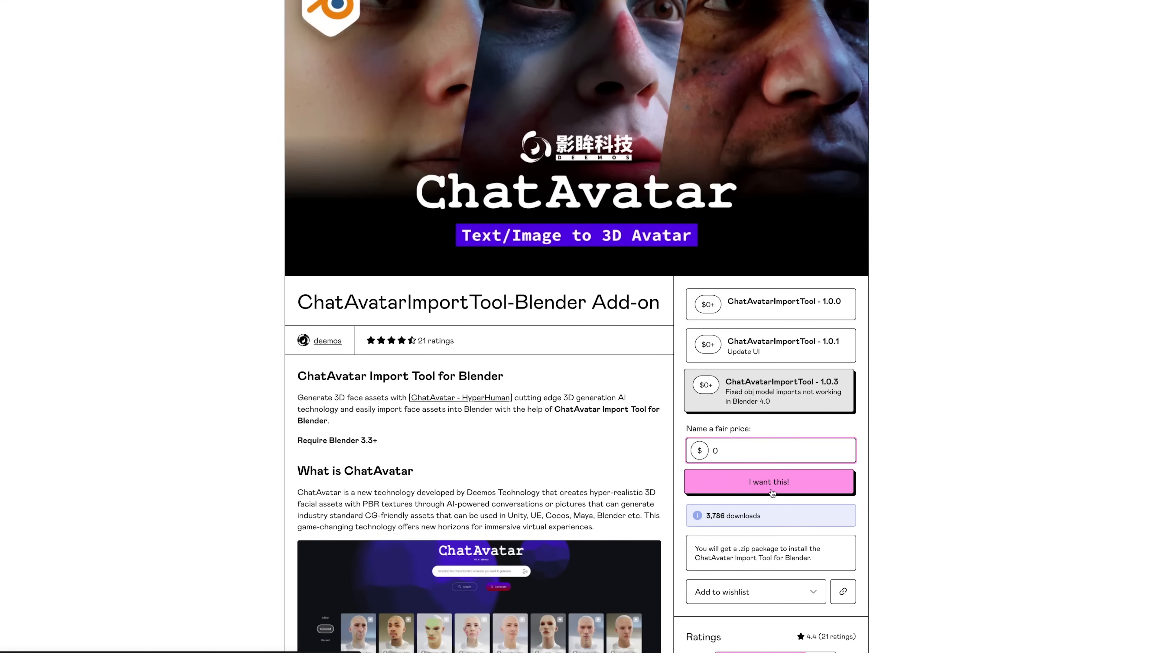
Read the ChatAvatarImportTool-Blender add-on description and install instructions.
{"action": "scroll", "scroll_direction": "down", "scroll_amount": 3}
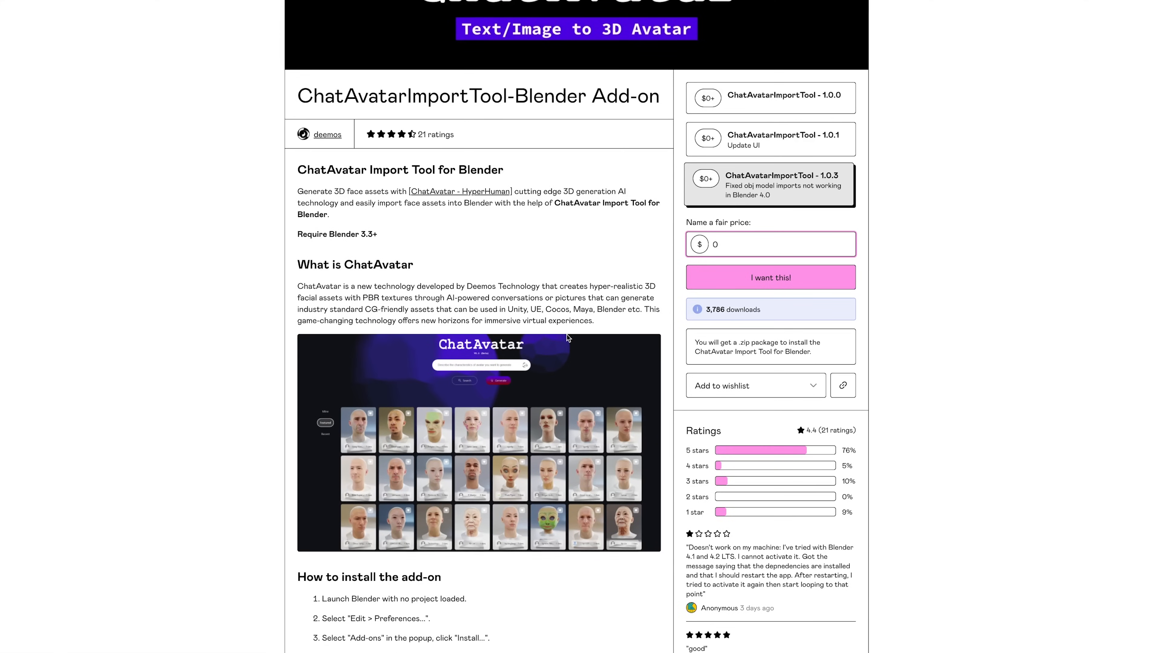
{"action": "scroll", "scroll_direction": "down", "scroll_amount": 3}
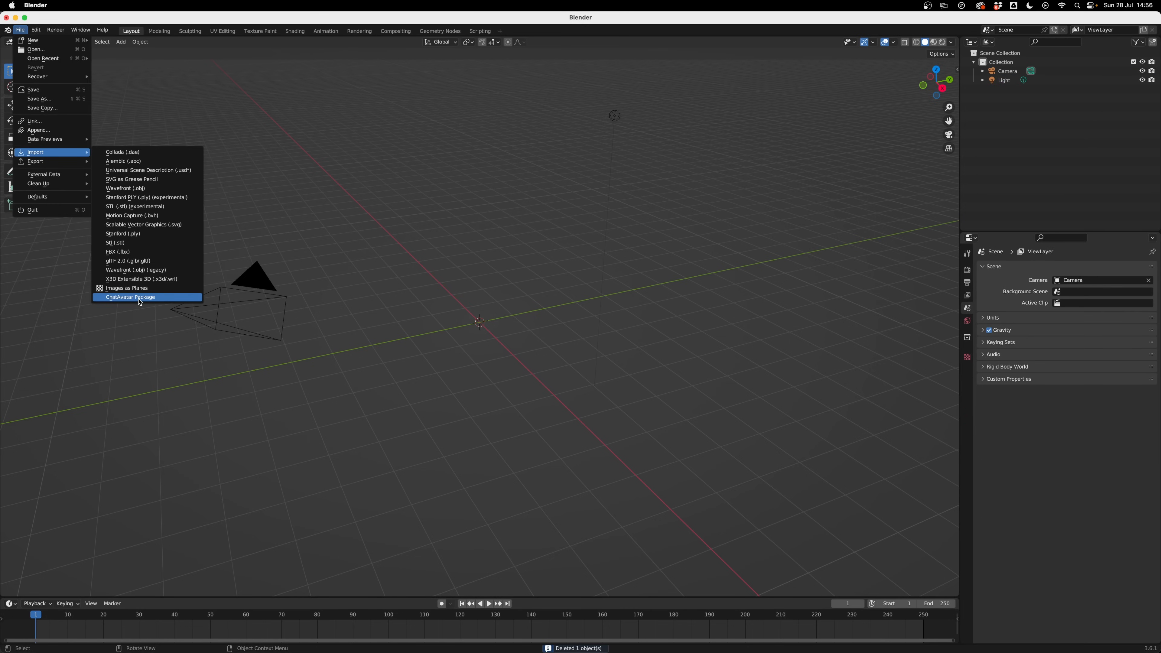
Import the ChatAvatar fisherman package and accept switching the render engine to Cycles.
{"action": "left_click", "coordinate": [131, 297]}
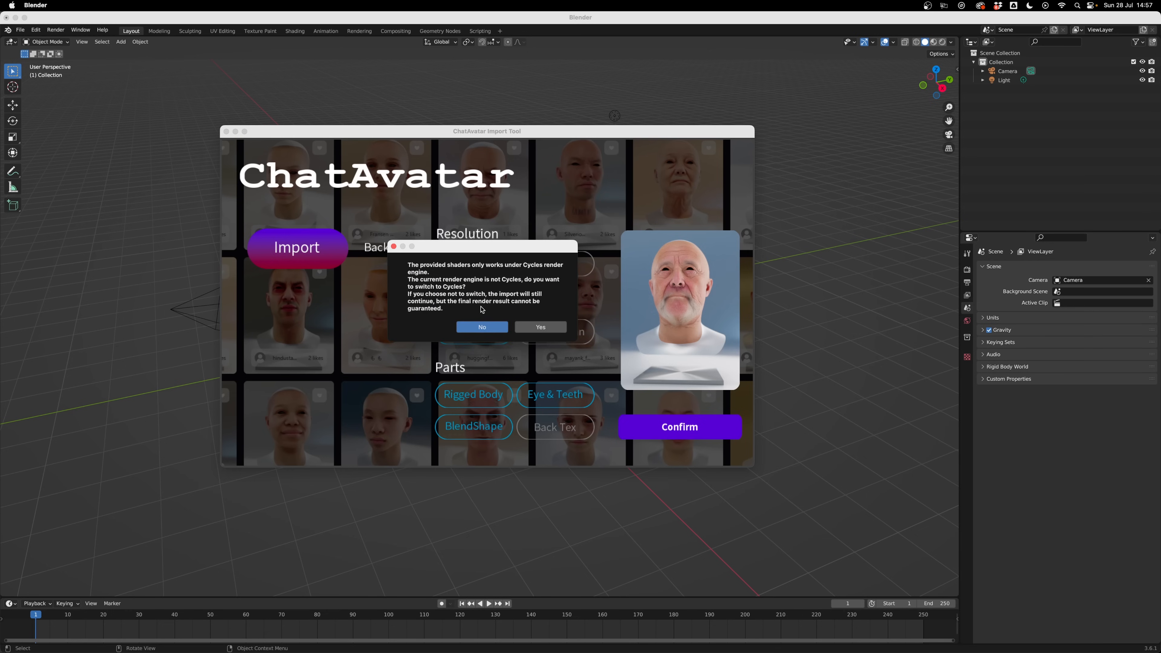
{"action": "mouse_move", "coordinate": [522, 289]}
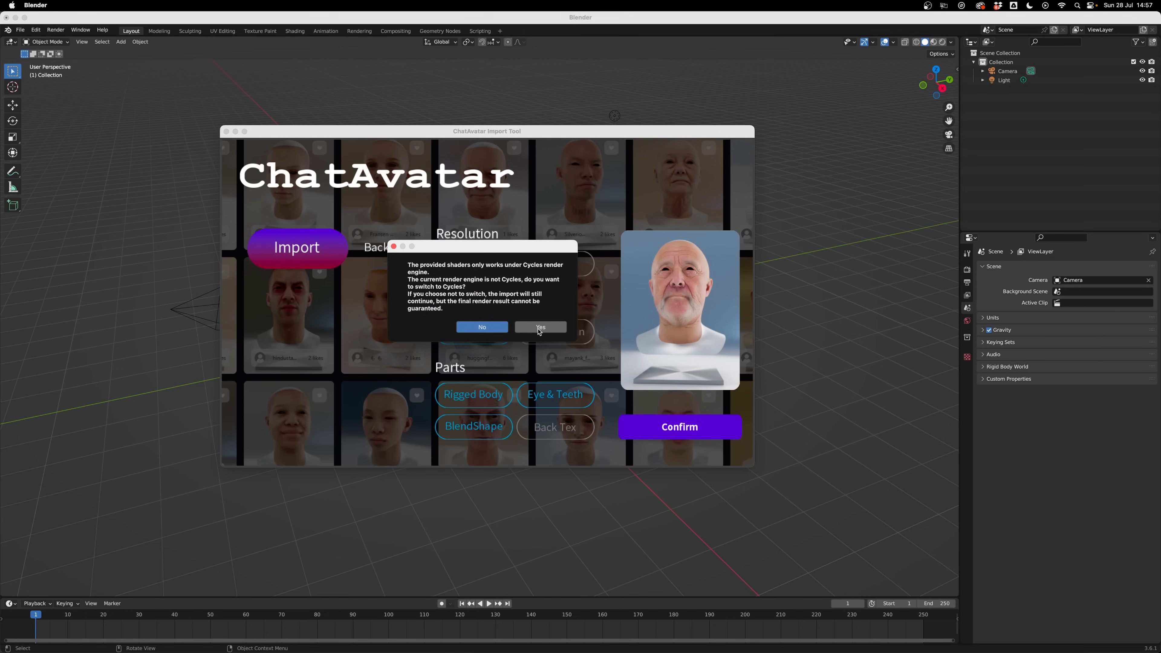
{"action": "left_click", "coordinate": [540, 326]}
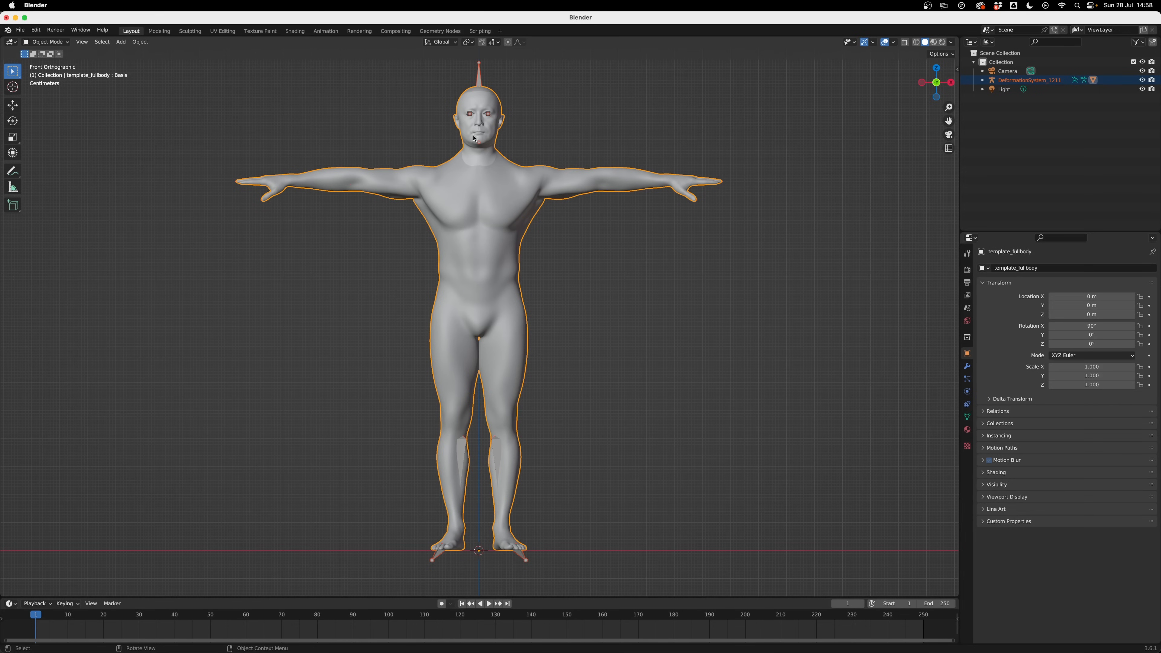
Orbit to face the head front-on and show its mesh data with shape keys.
{"action": "scroll", "scroll_direction": "down", "scroll_amount": 3}
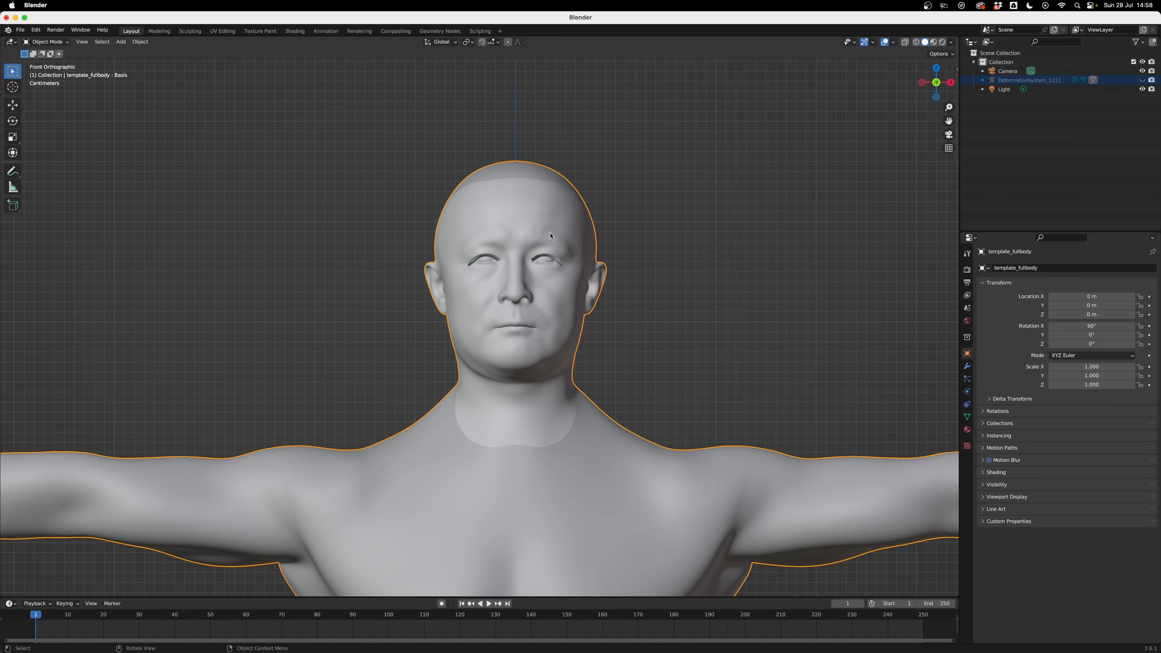
{"action": "mouse_move", "coordinate": [942, 41]}
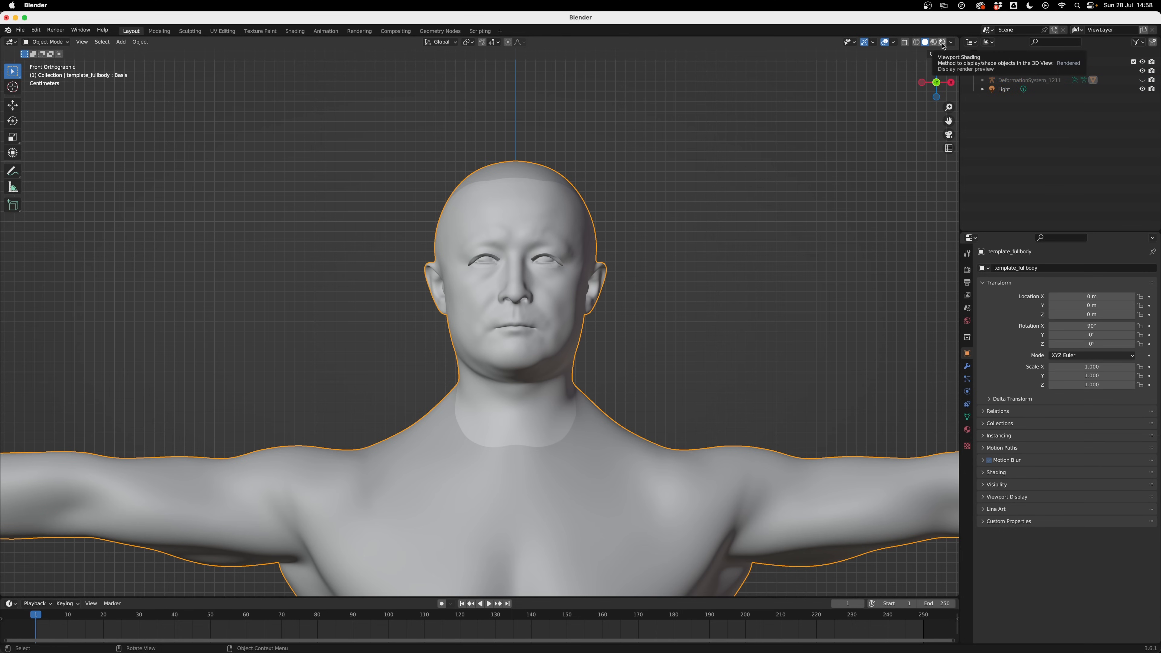
{"action": "left_click", "coordinate": [943, 41]}
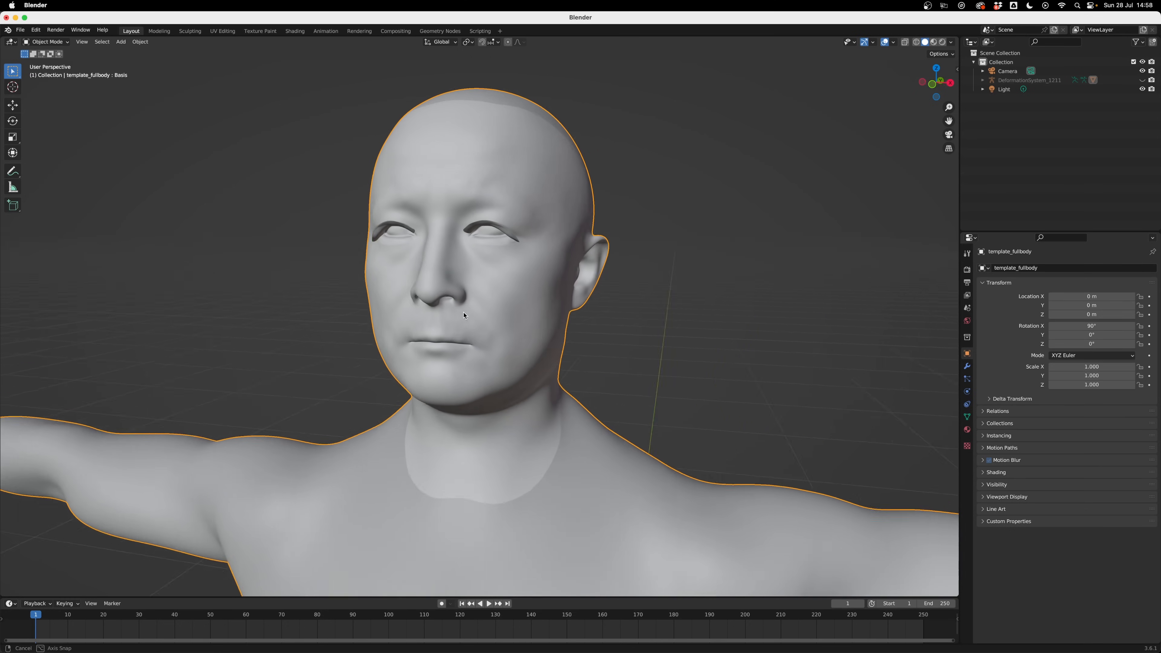
{"action": "left_click_drag", "start_coordinate": [464, 314], "coordinate": [926, 382]}
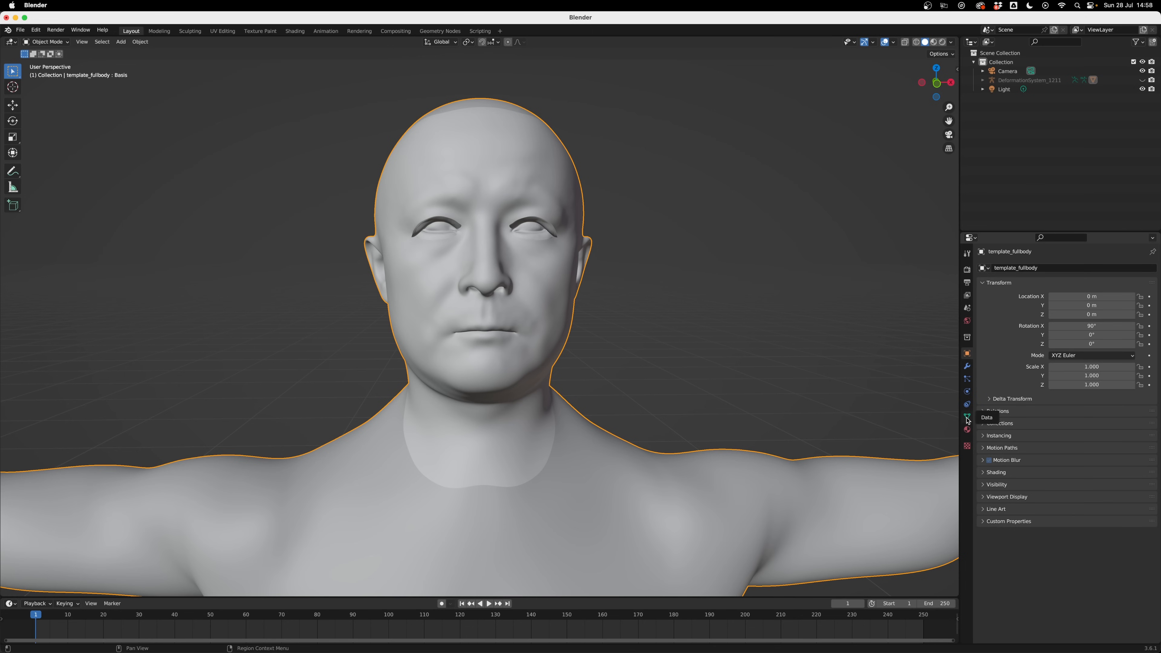
{"action": "left_click", "coordinate": [967, 416]}
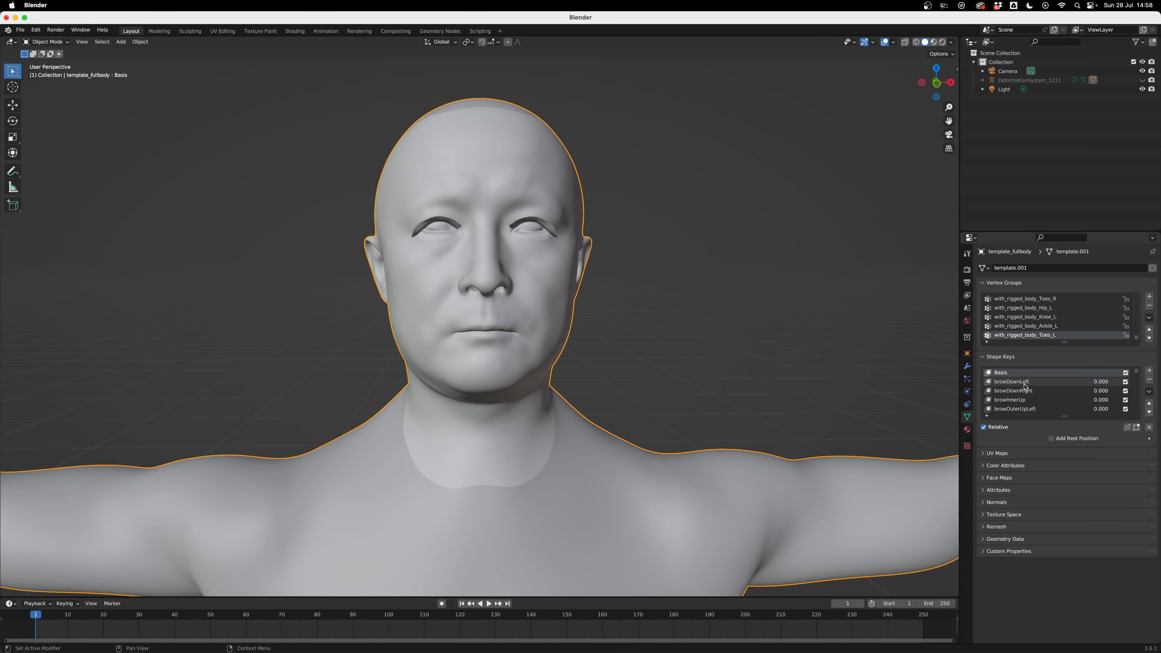
Select the browDownLeft shape key and drag its value above zero.
{"action": "left_click", "coordinate": [1012, 382]}
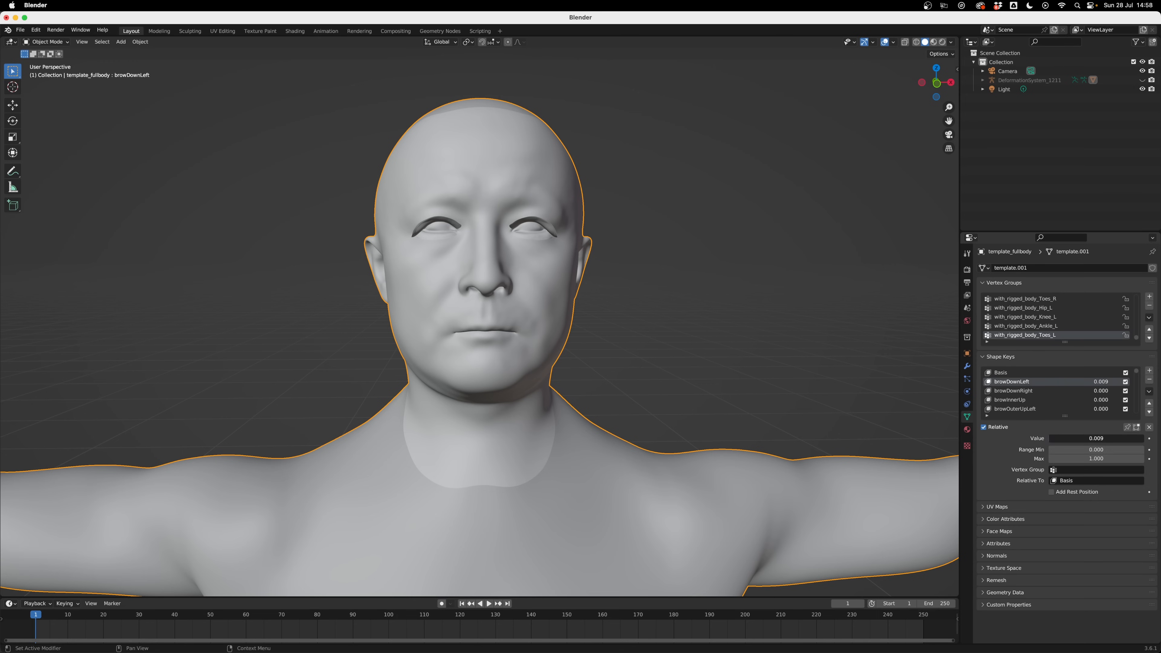
{"action": "left_click_drag", "start_coordinate": [1074, 438], "coordinate": [1095, 438]}
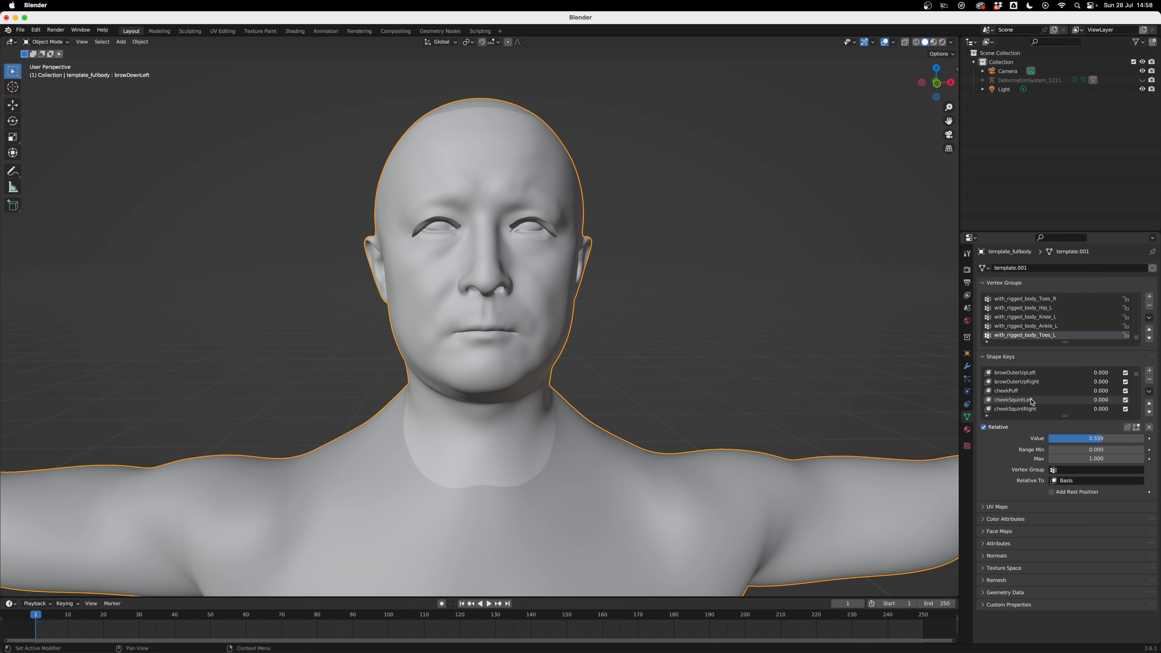
{"action": "left_click", "coordinate": [1005, 390]}
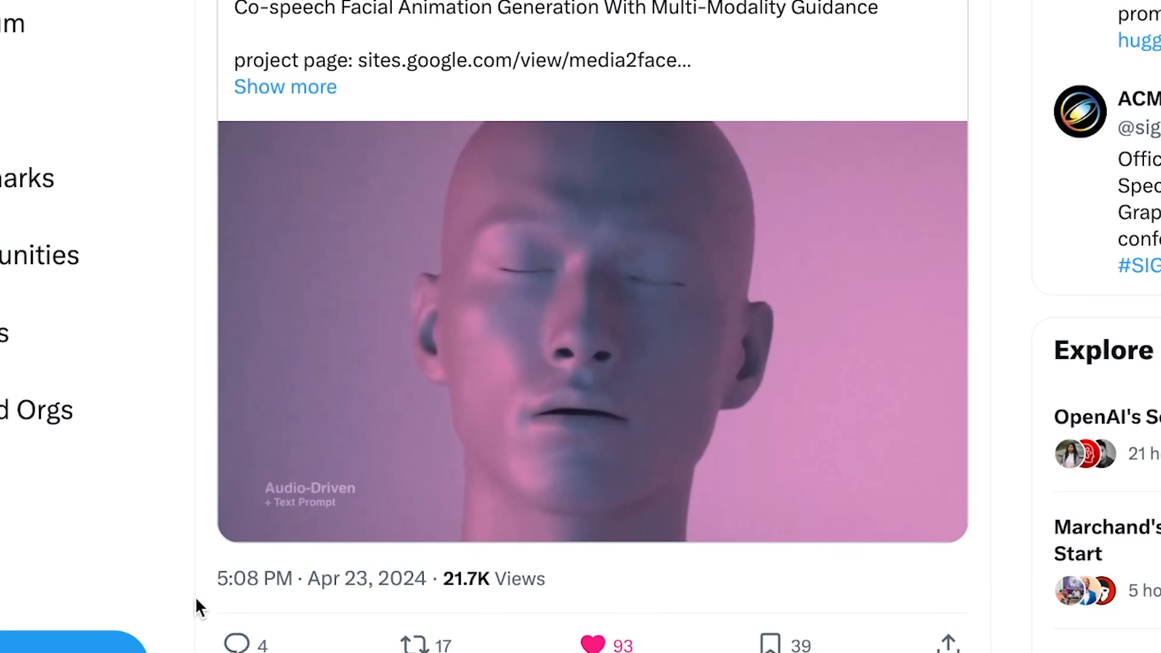
{"action": "scroll", "scroll_direction": "down", "scroll_amount": 3}
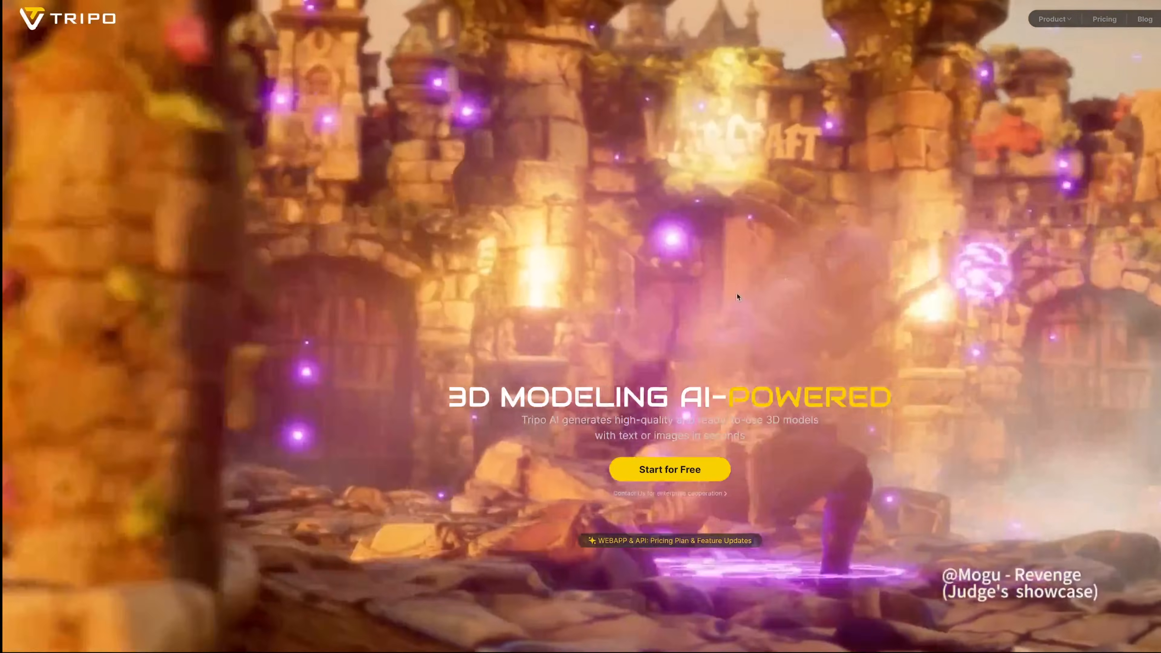
Generate candidates from the prompt 'Lawn gnome dressed as a peaky blinder'.
{"action": "left_click", "coordinate": [669, 469]}
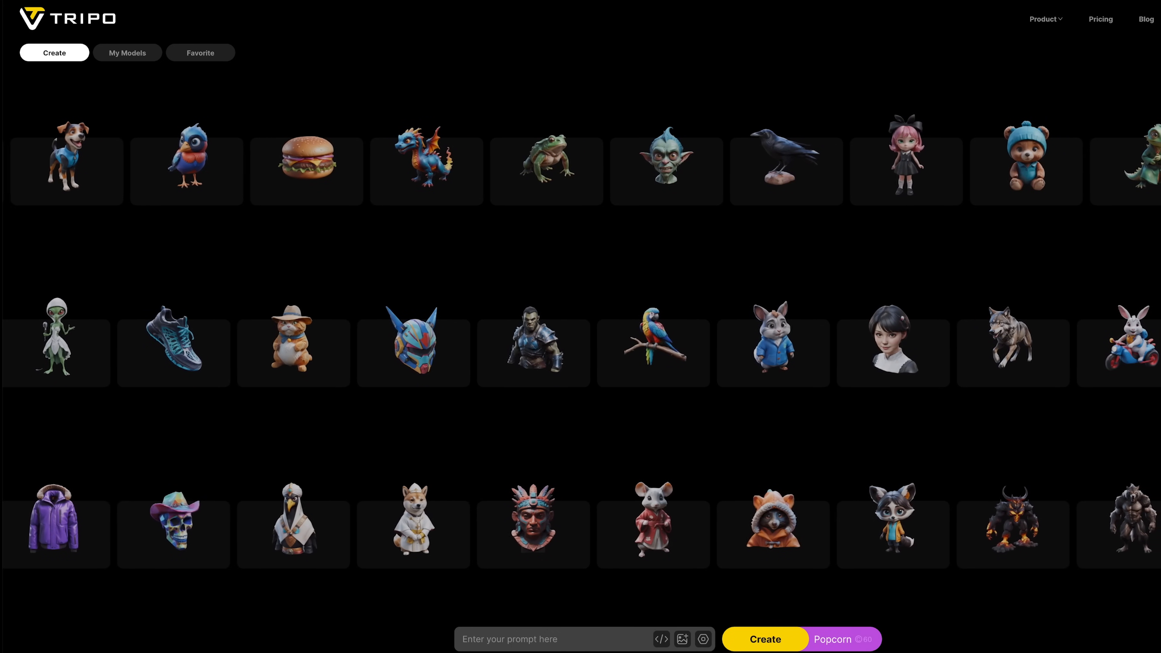
{"action": "type", "text": "Lawn gnome dressed as a peaky blinder"}
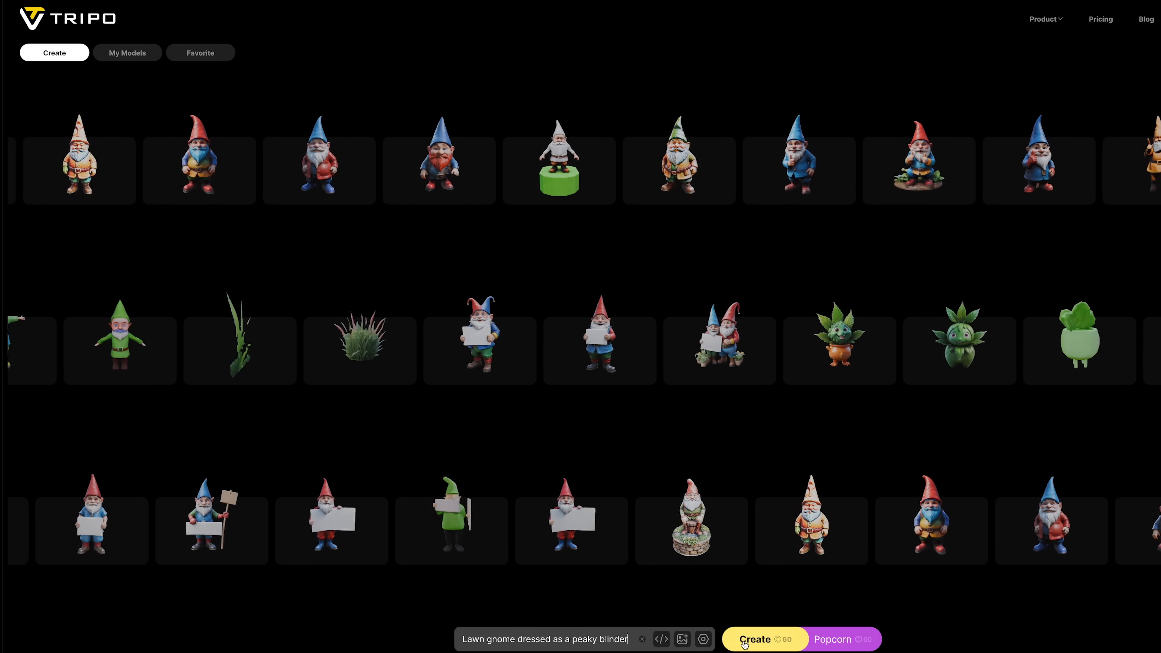
{"action": "left_click", "coordinate": [765, 639]}
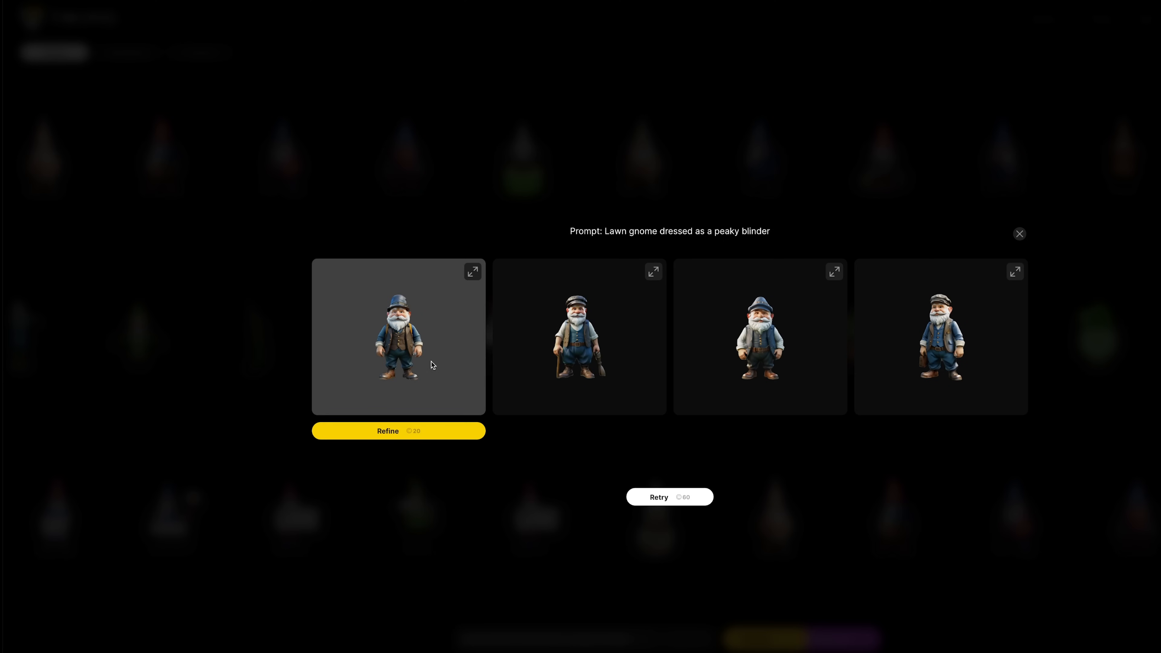
Refine the first gnome candidate and reach the model from My Models.
{"action": "left_click", "coordinate": [1019, 234]}
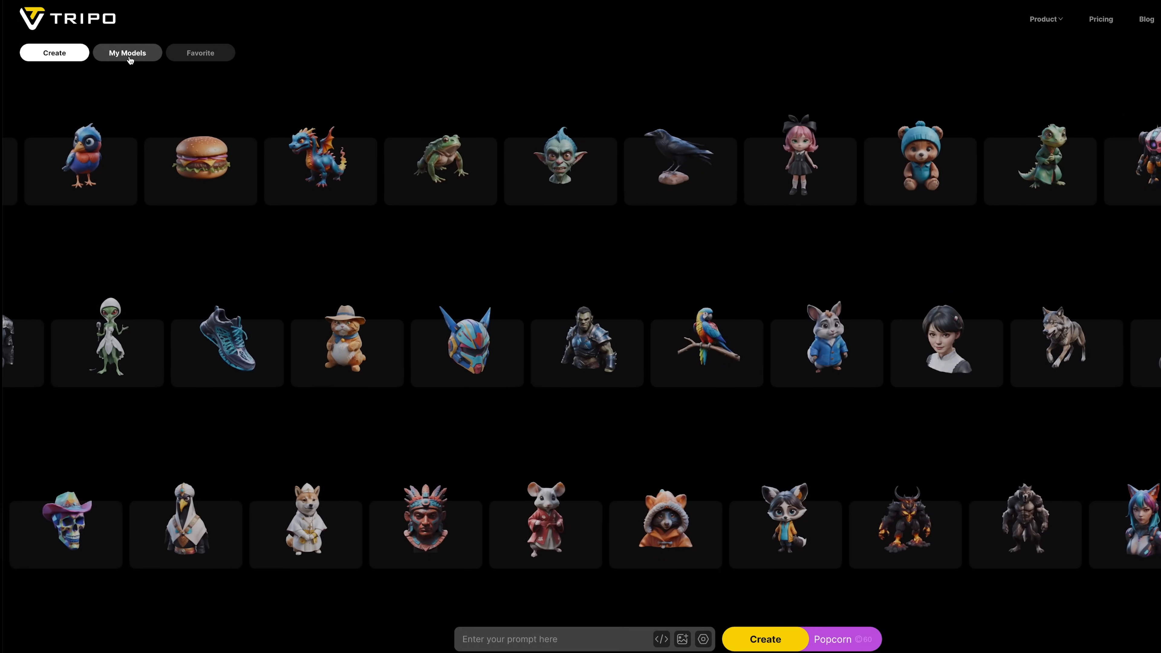
{"action": "left_click", "coordinate": [128, 53]}
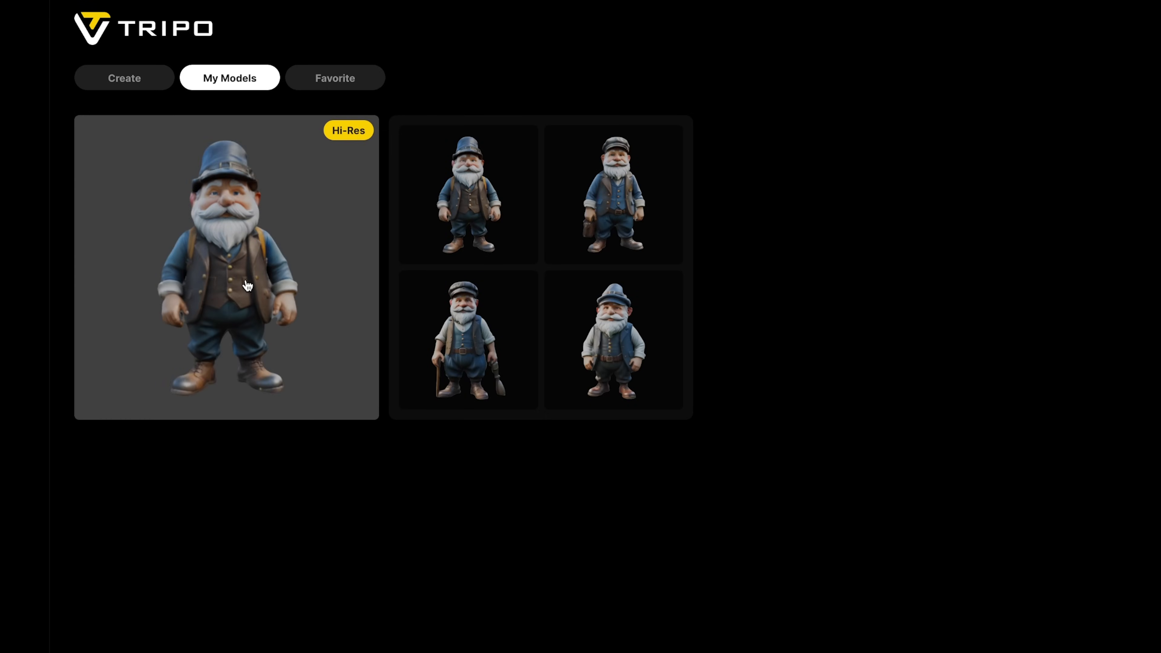
{"action": "left_click", "coordinate": [227, 268]}
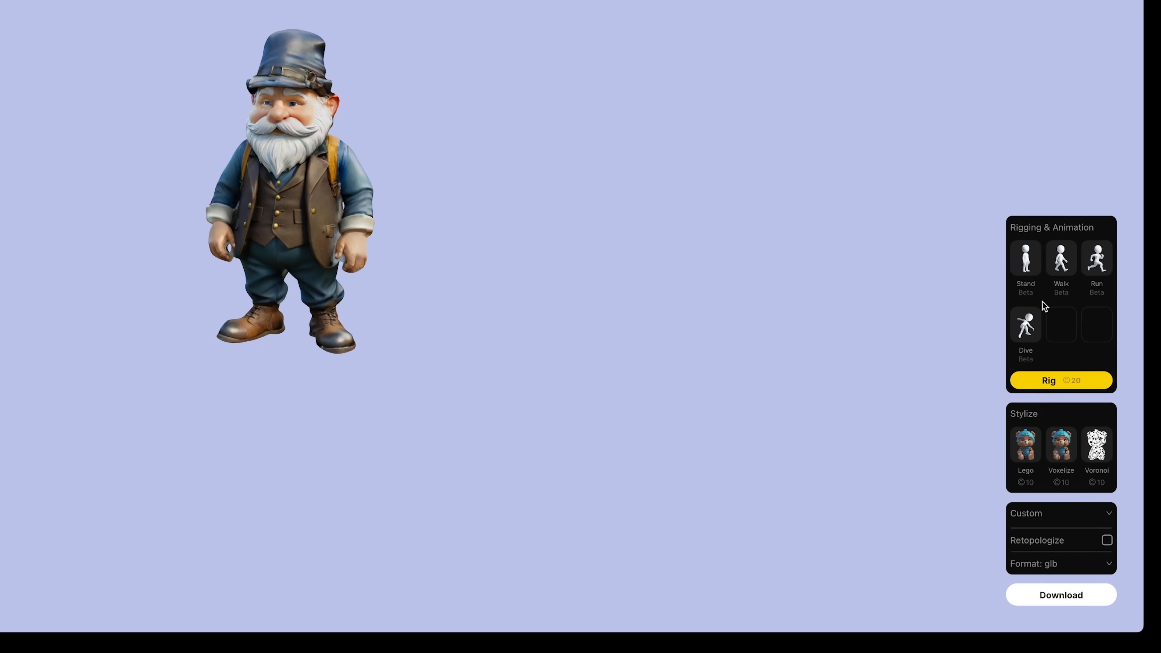
{"action": "mouse_move", "coordinate": [1060, 456]}
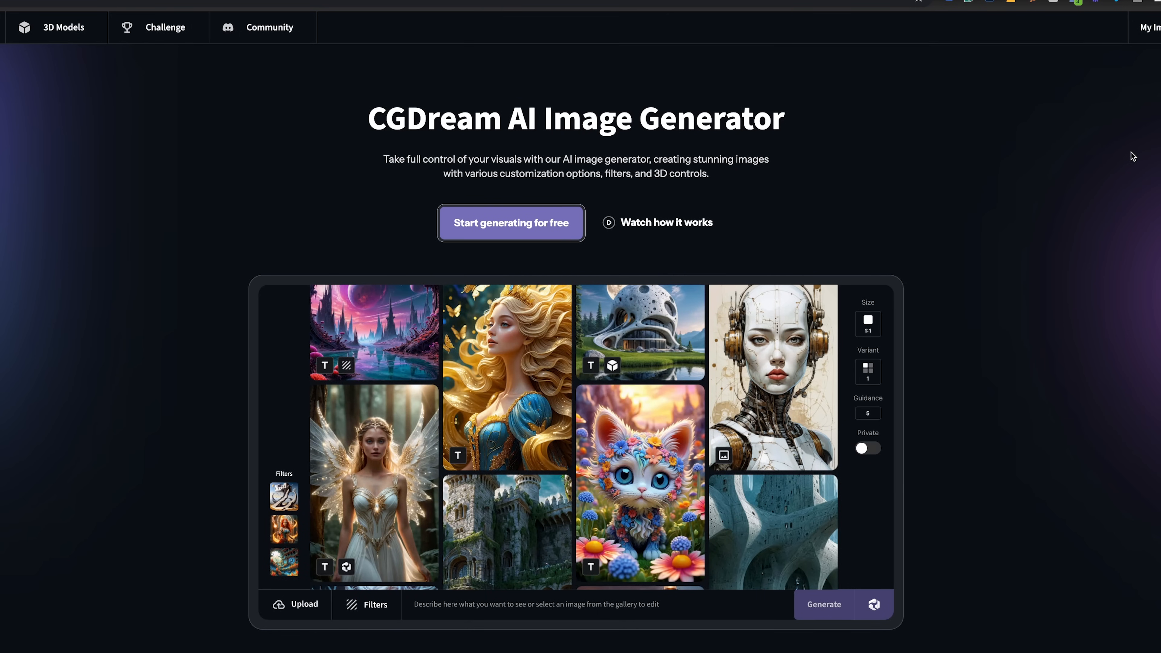
{"action": "mouse_move", "coordinate": [604, 153]}
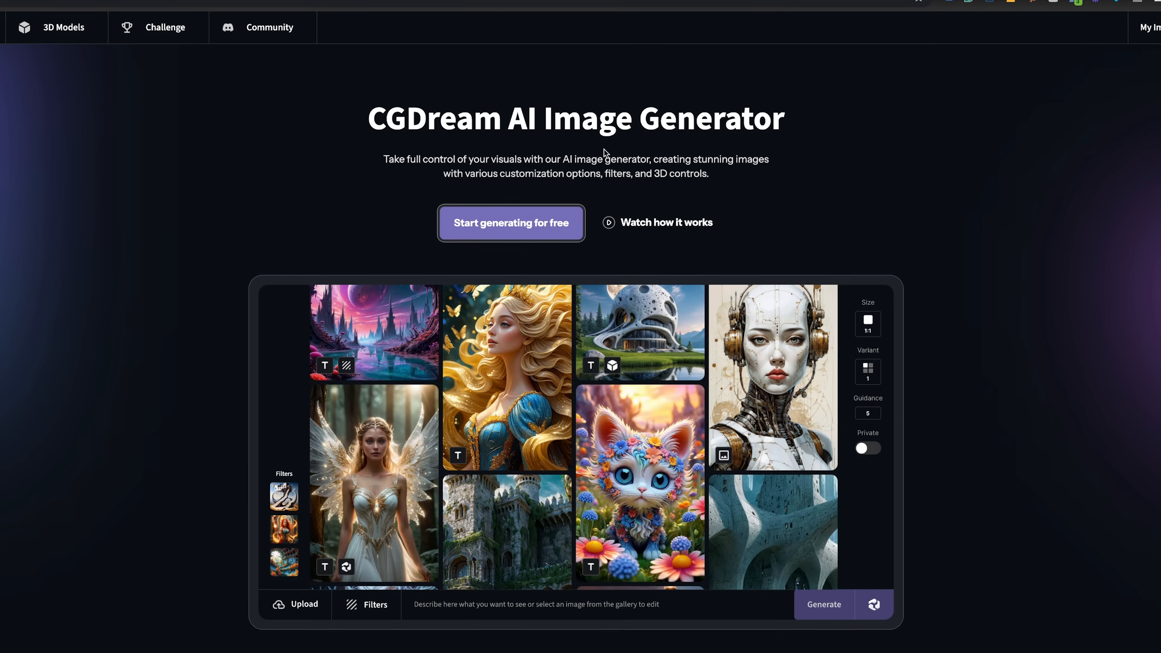
{"action": "mouse_move", "coordinate": [646, 246]}
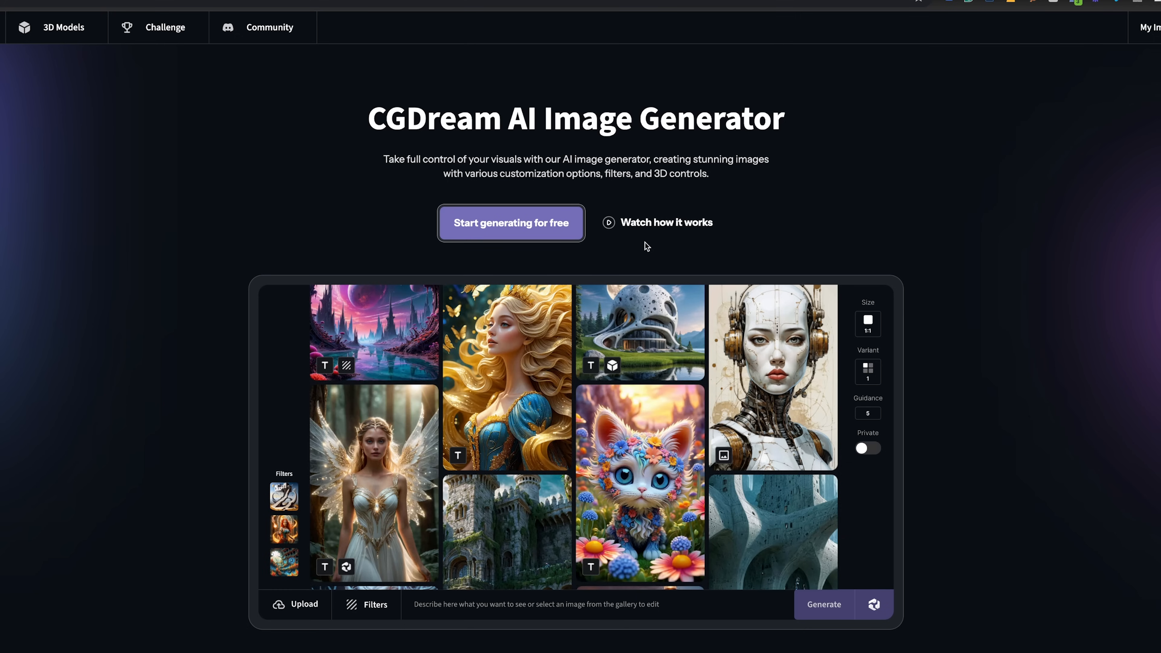
{"action": "left_click", "coordinate": [53, 27]}
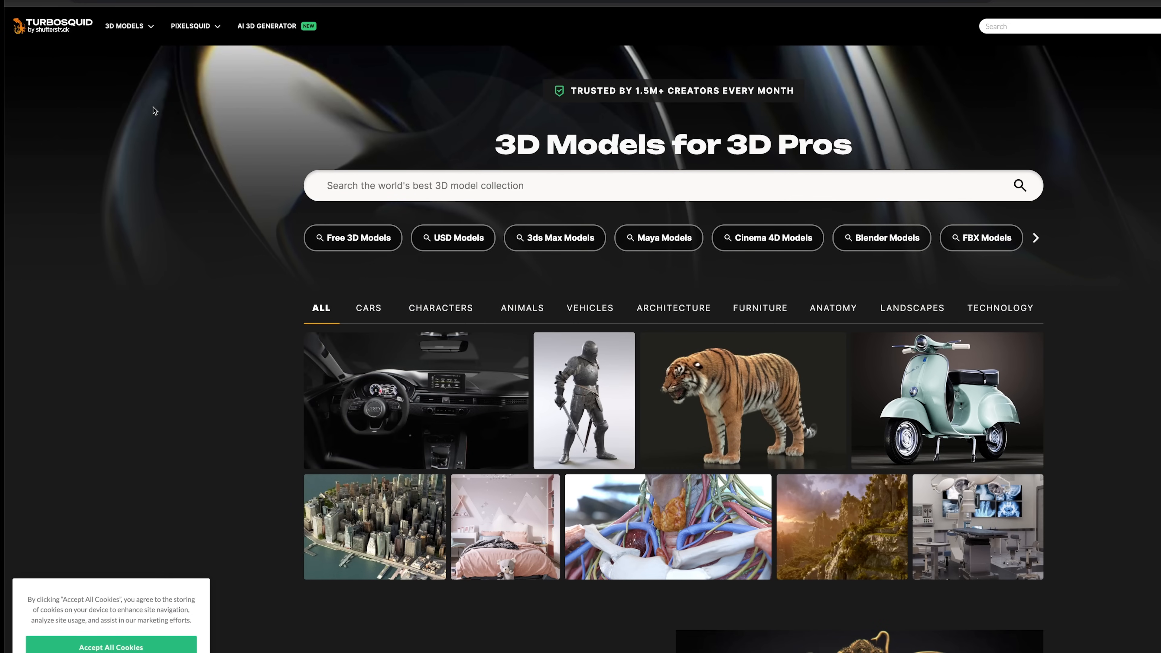
{"action": "left_click", "coordinate": [268, 26]}
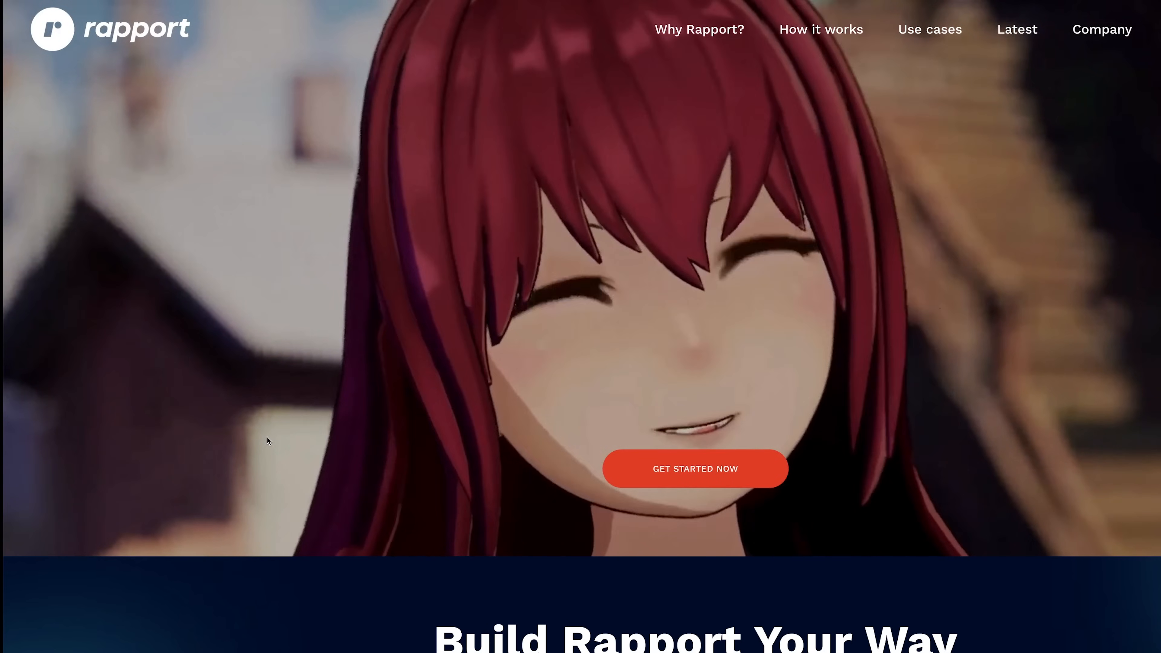
Launch the integrated character creator with the test01 demo avatar.
{"action": "scroll", "scroll_direction": "down", "scroll_amount": 3}
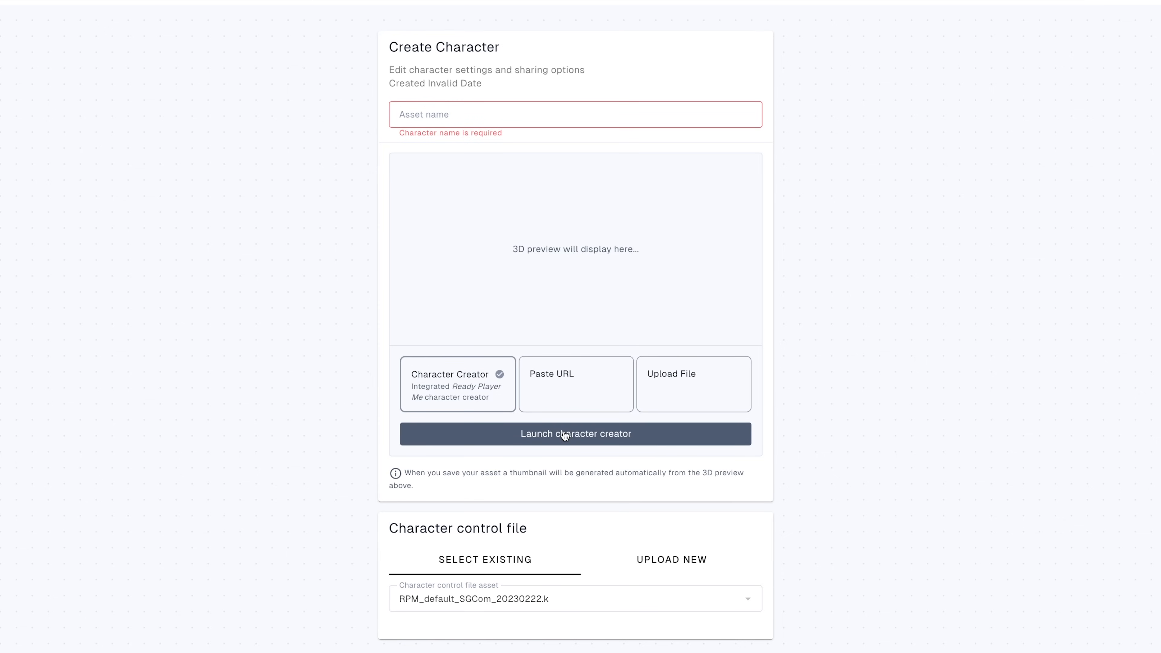
{"action": "left_click", "coordinate": [575, 433]}
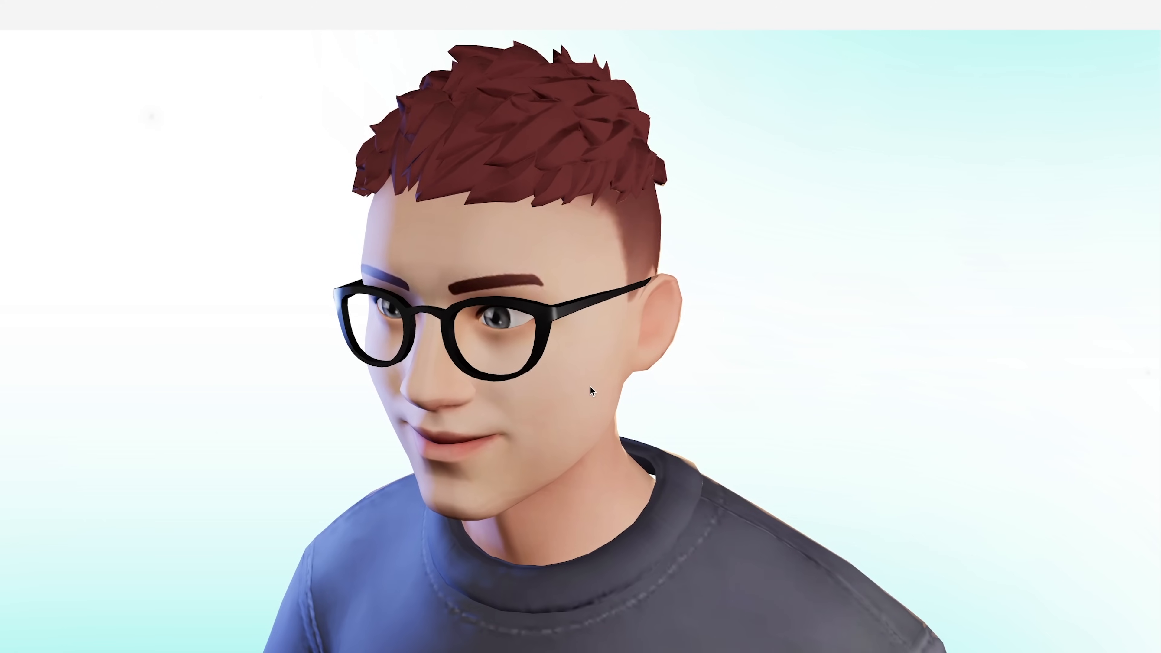
Send the avatar chat messages: 'Hey how are you doi', 'Gnomes?' and 'gnomes'.
{"action": "type", "text": "Hey how are you doing, do you like"}
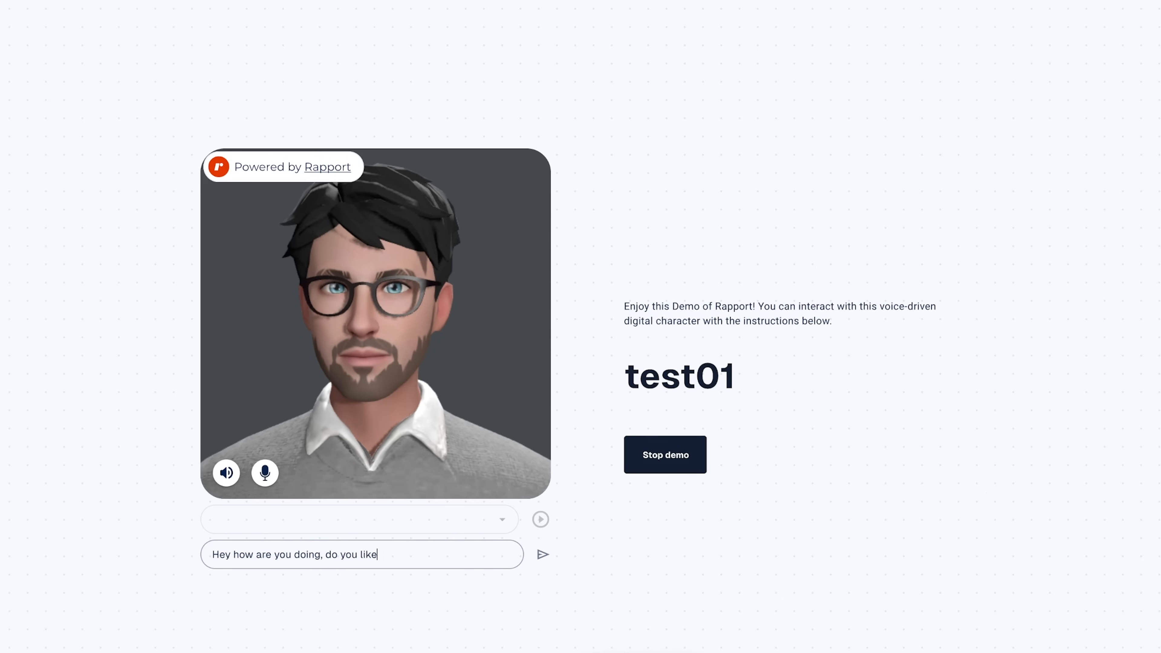
{"action": "type", "text": "Gnomes?"}
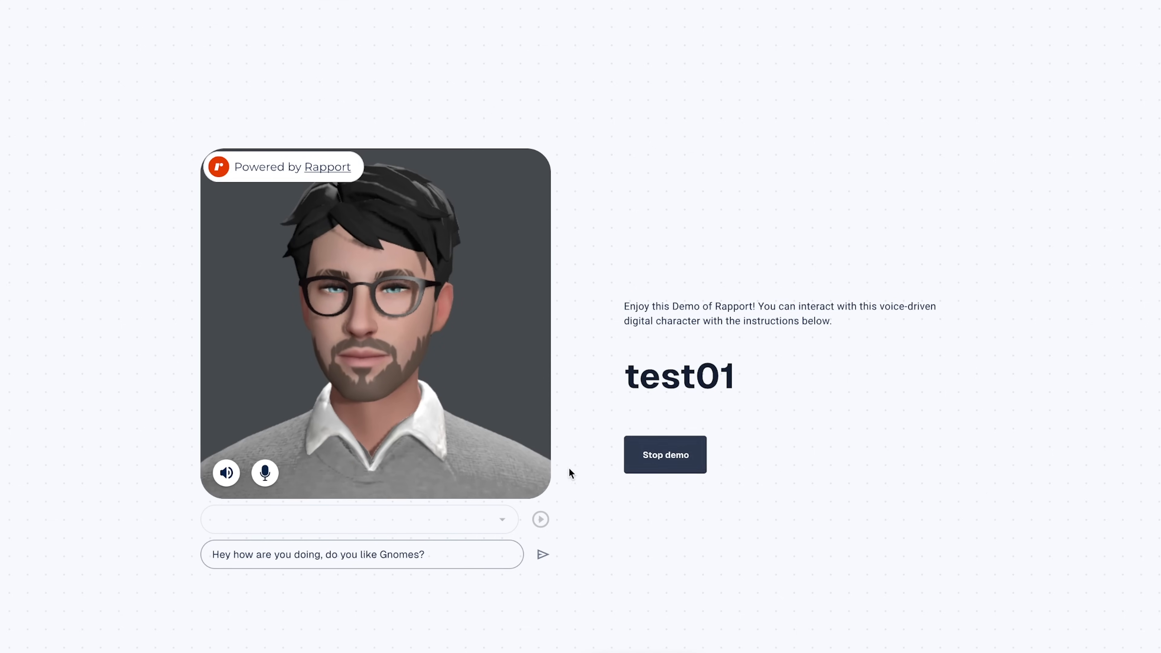
{"action": "left_click", "coordinate": [543, 554]}
{"action": "type", "text": "I love"}
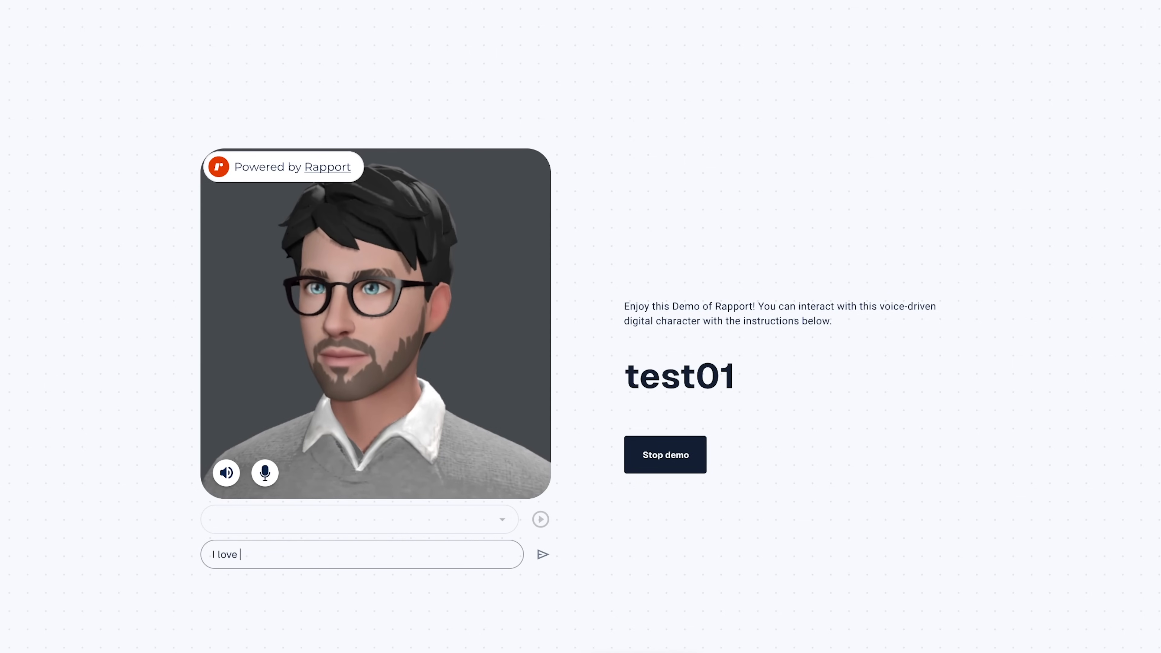
{"action": "type", "text": "gnomes"}
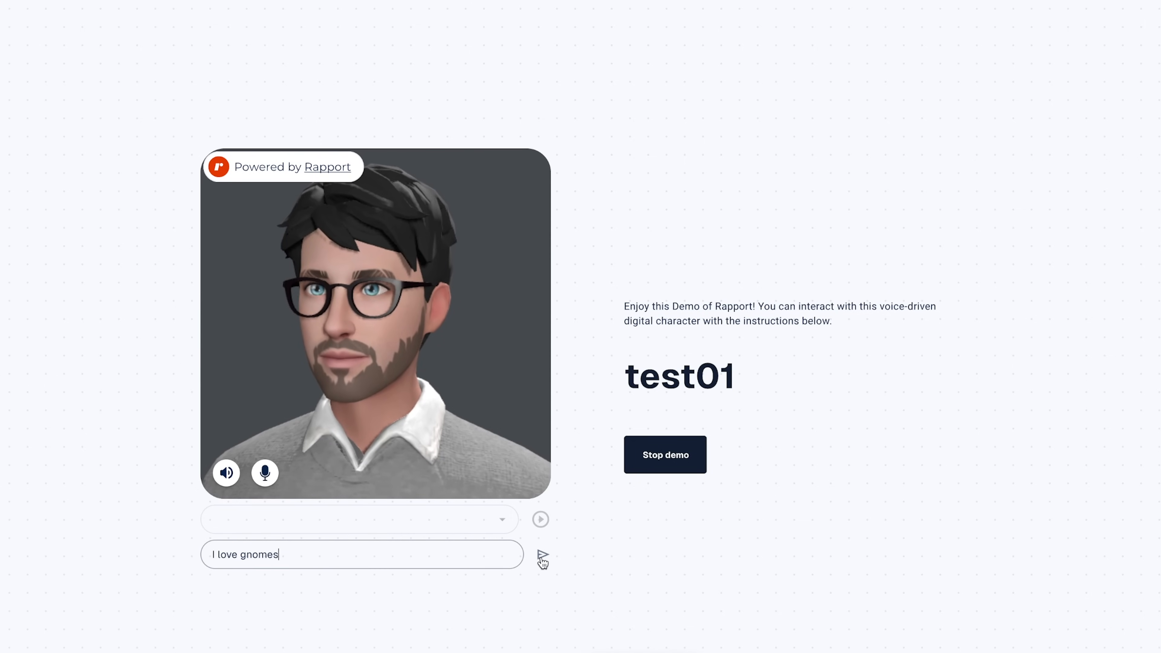
{"action": "left_click", "coordinate": [542, 554]}
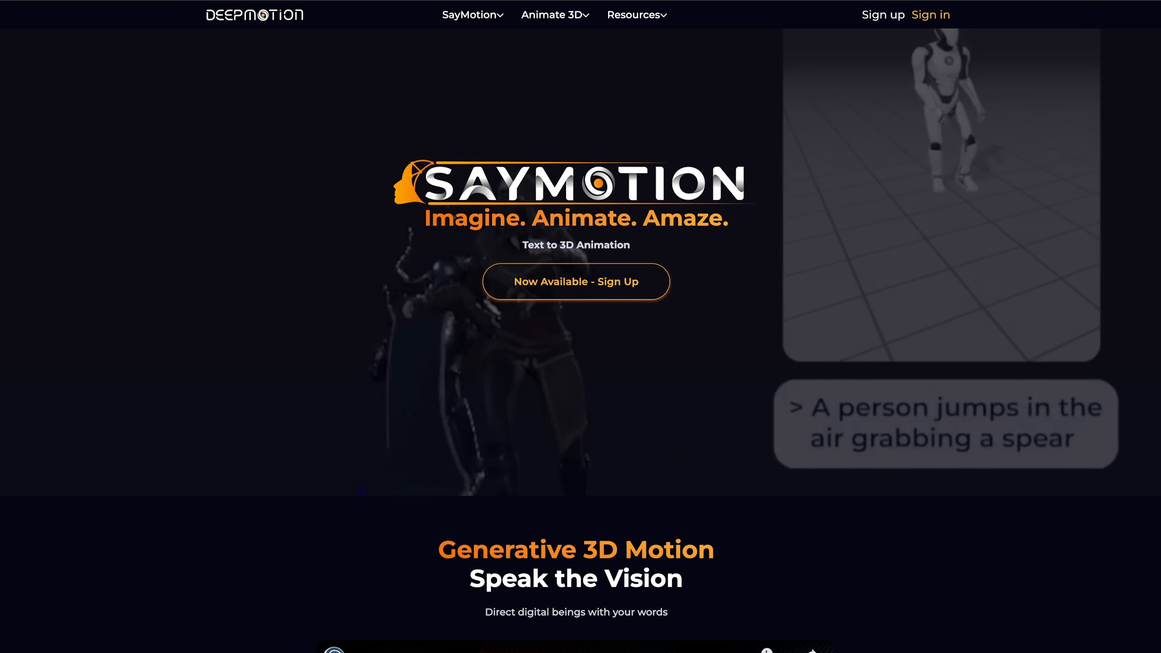
{"action": "scroll", "scroll_direction": "down", "scroll_amount": 3}
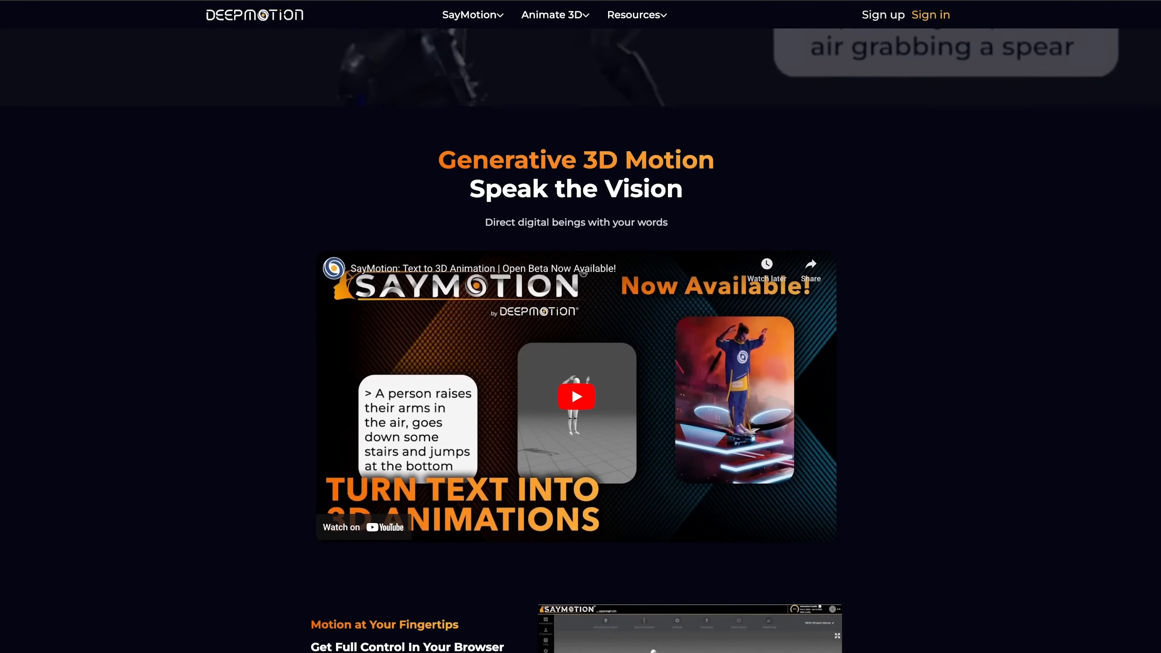
{"action": "scroll", "scroll_direction": "down", "scroll_amount": 3}
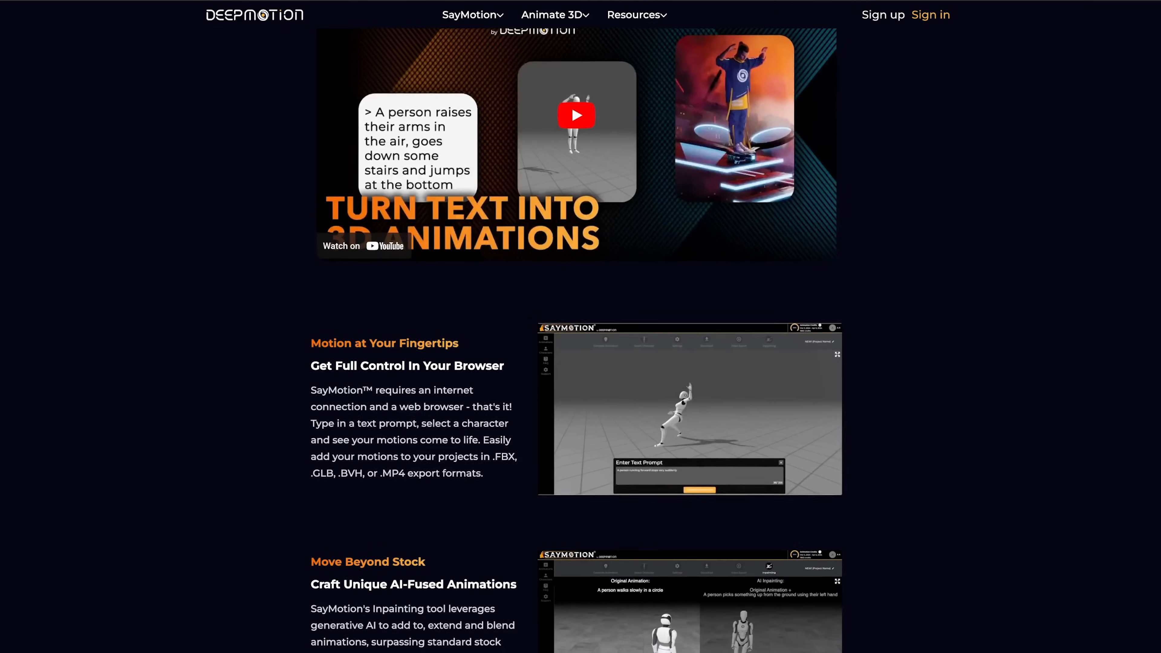
{"action": "scroll", "scroll_direction": "down", "scroll_amount": 3}
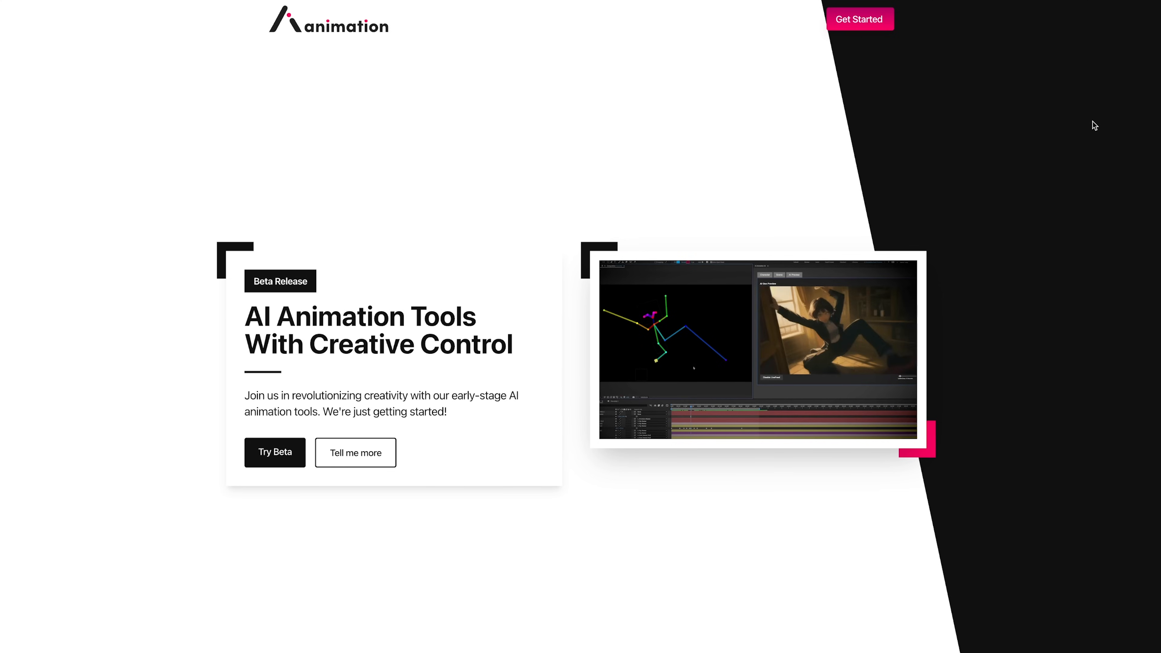
{"action": "scroll", "scroll_direction": "down", "scroll_amount": 3}
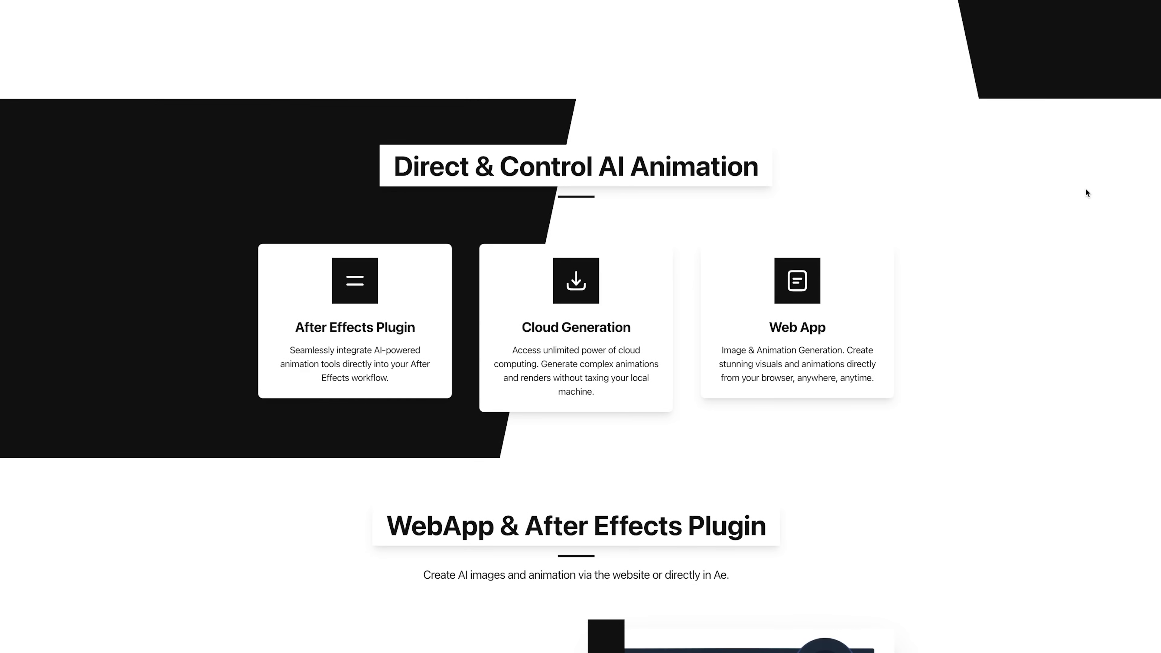
{"action": "mouse_move", "coordinate": [564, 481]}
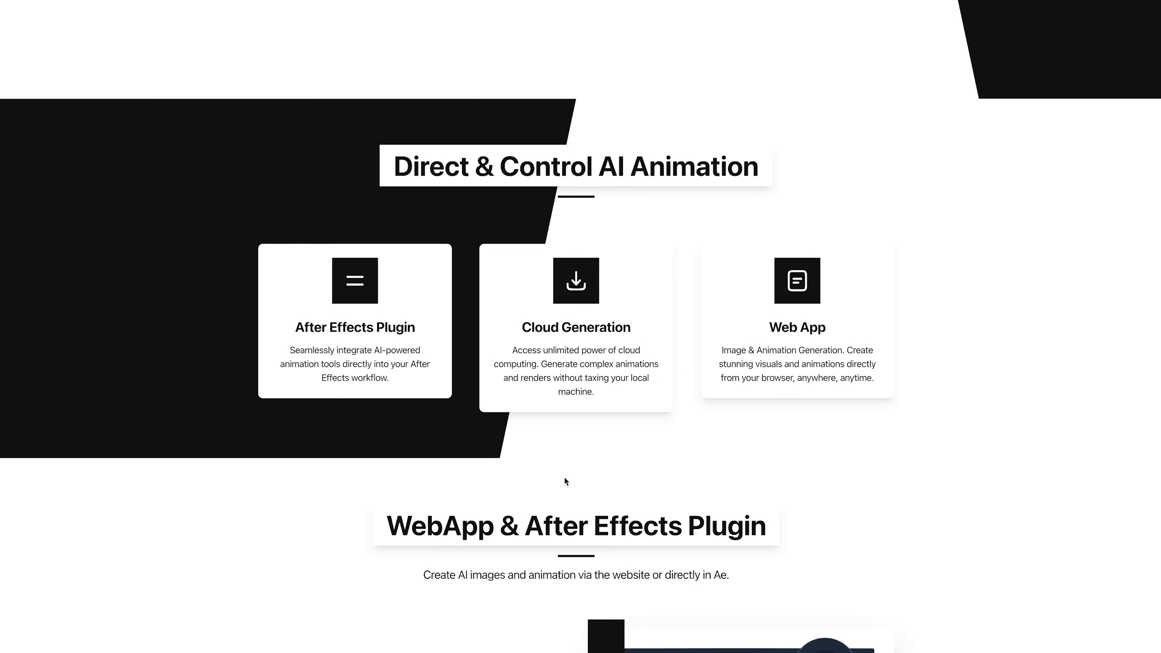
{"action": "mouse_move", "coordinate": [616, 480]}
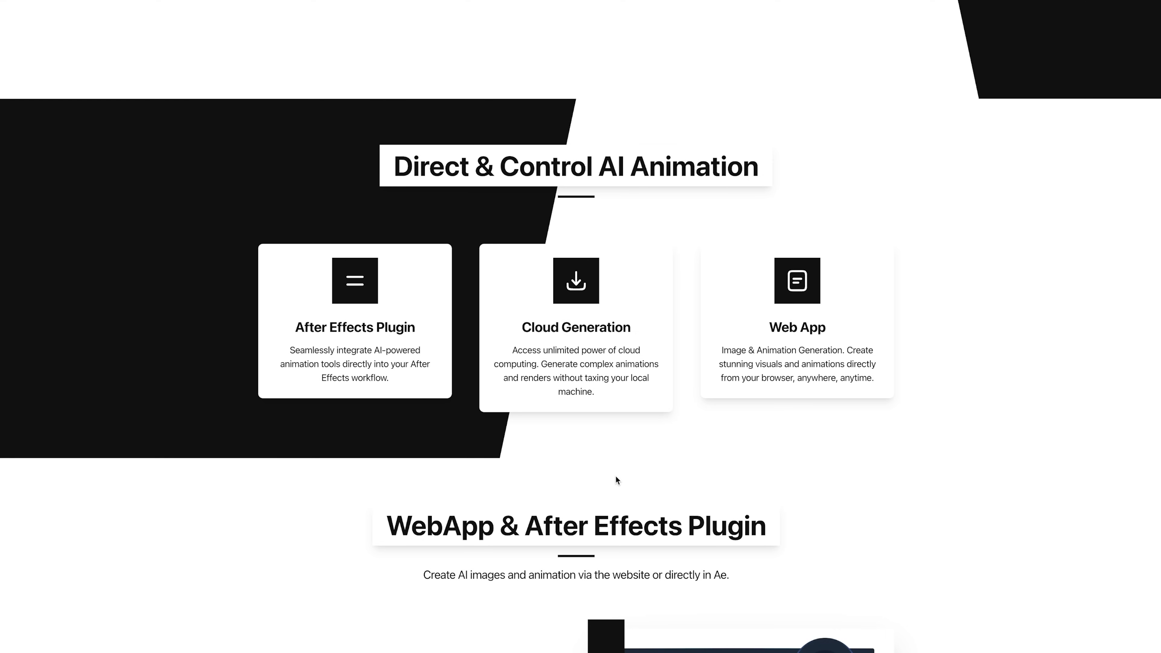
{"action": "mouse_move", "coordinate": [634, 473]}
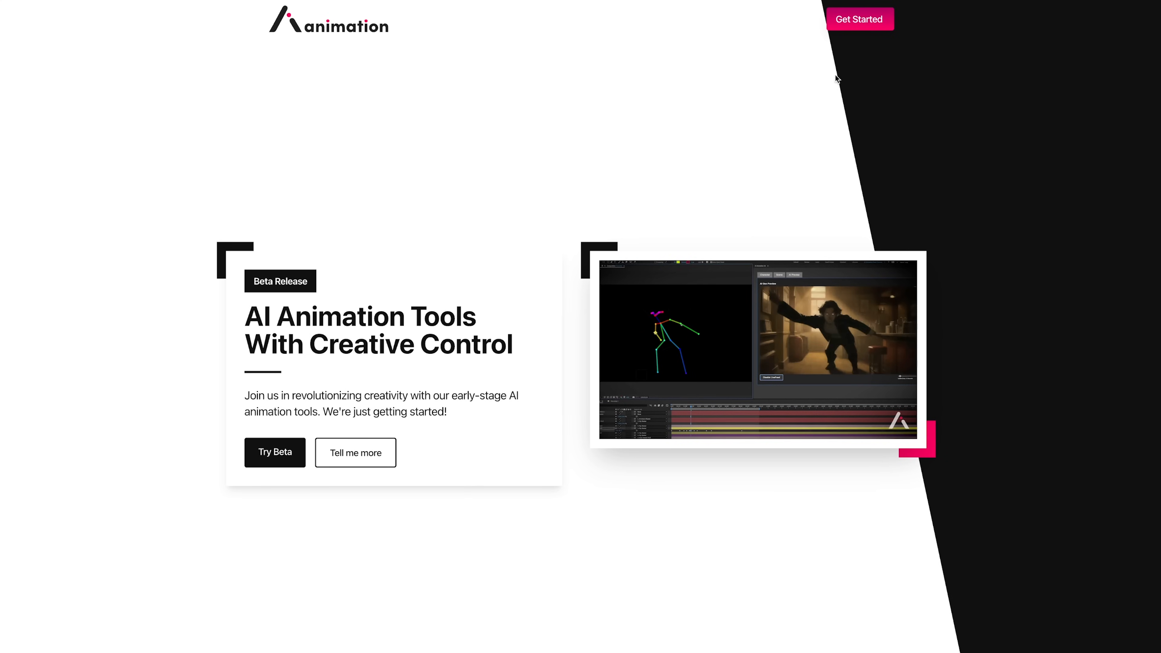
Enter the beta web app dashboard showing credits, recent activity and quick actions.
{"action": "left_click", "coordinate": [859, 19]}
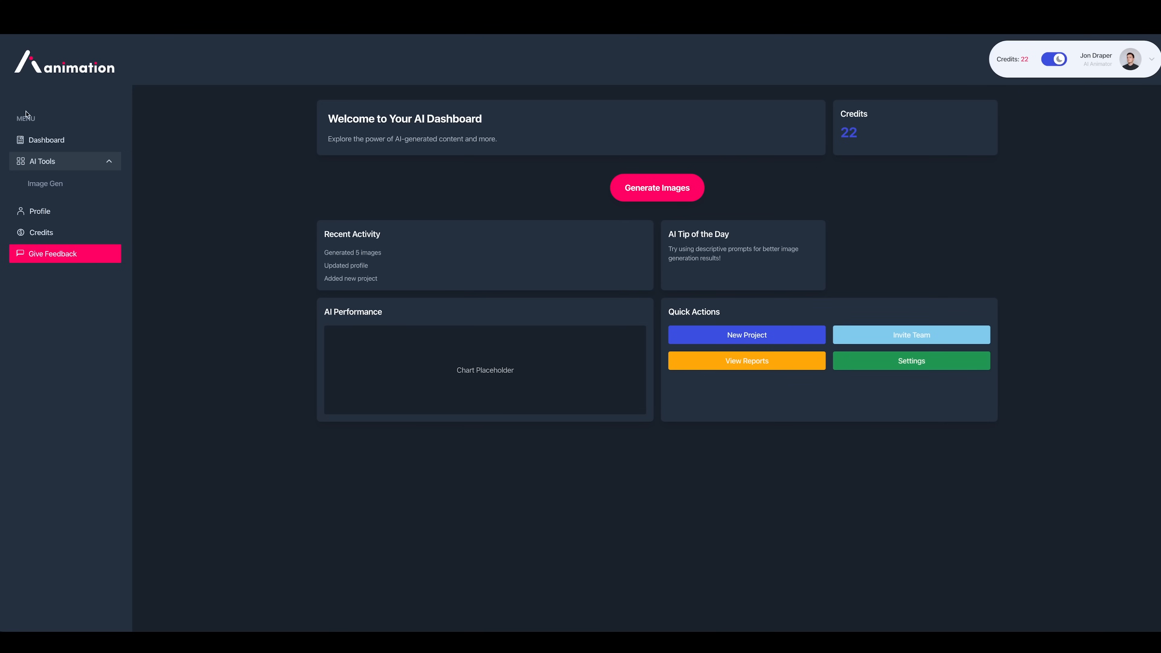
{"action": "mouse_move", "coordinate": [469, 222]}
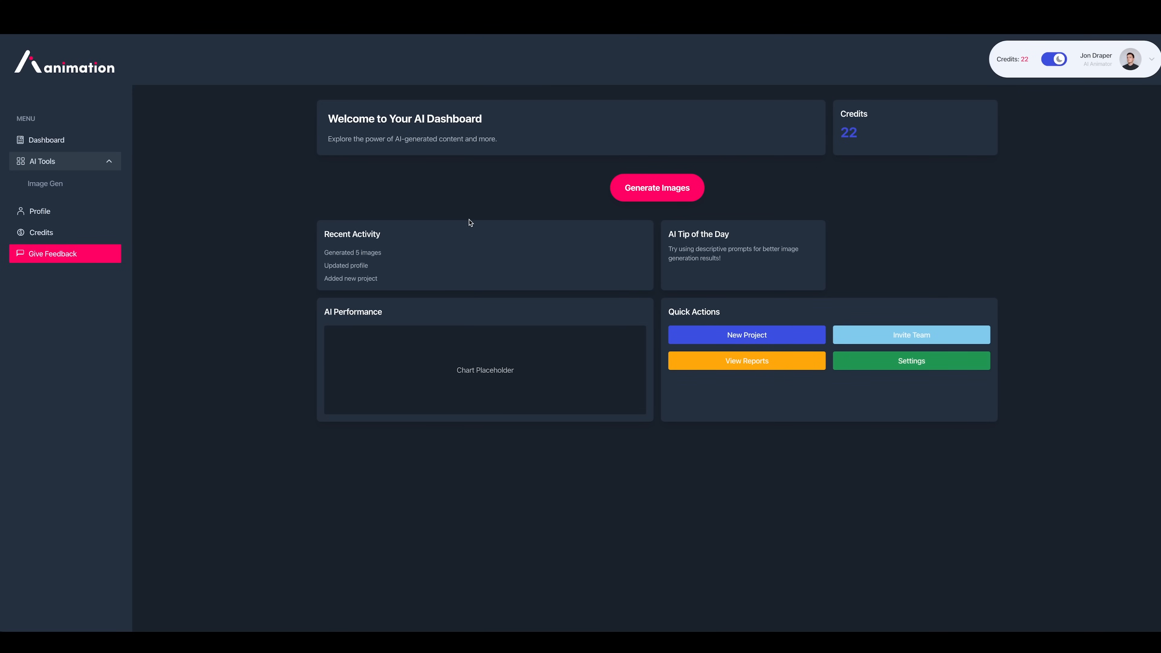
{"action": "mouse_move", "coordinate": [257, 167]}
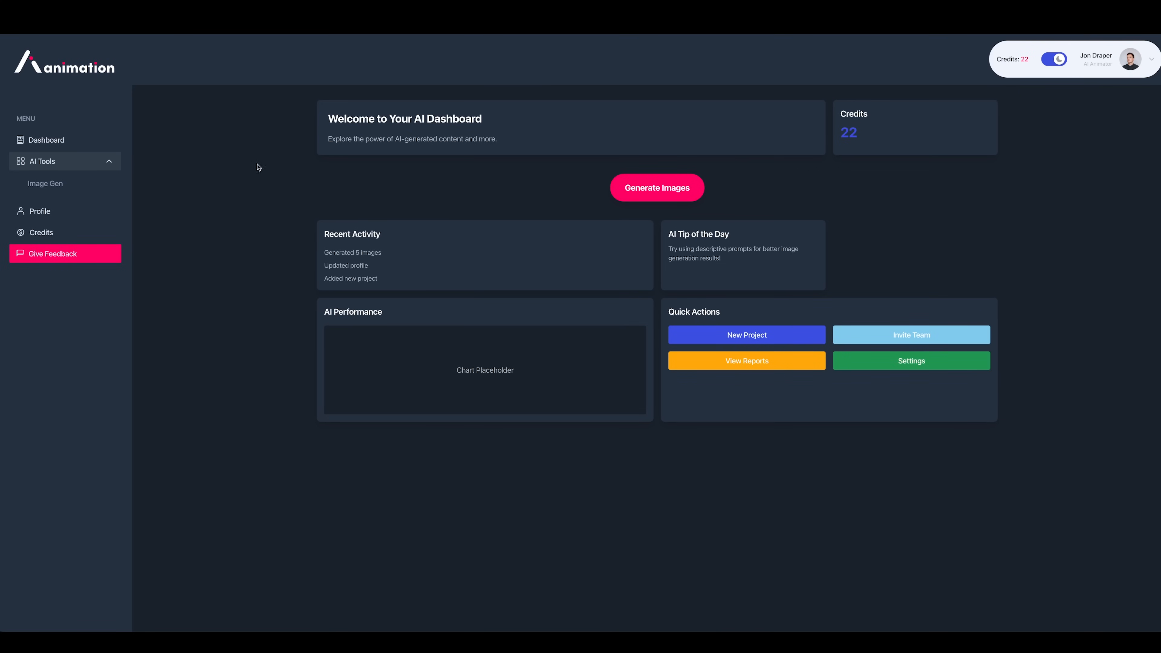
{"action": "mouse_move", "coordinate": [455, 326]}
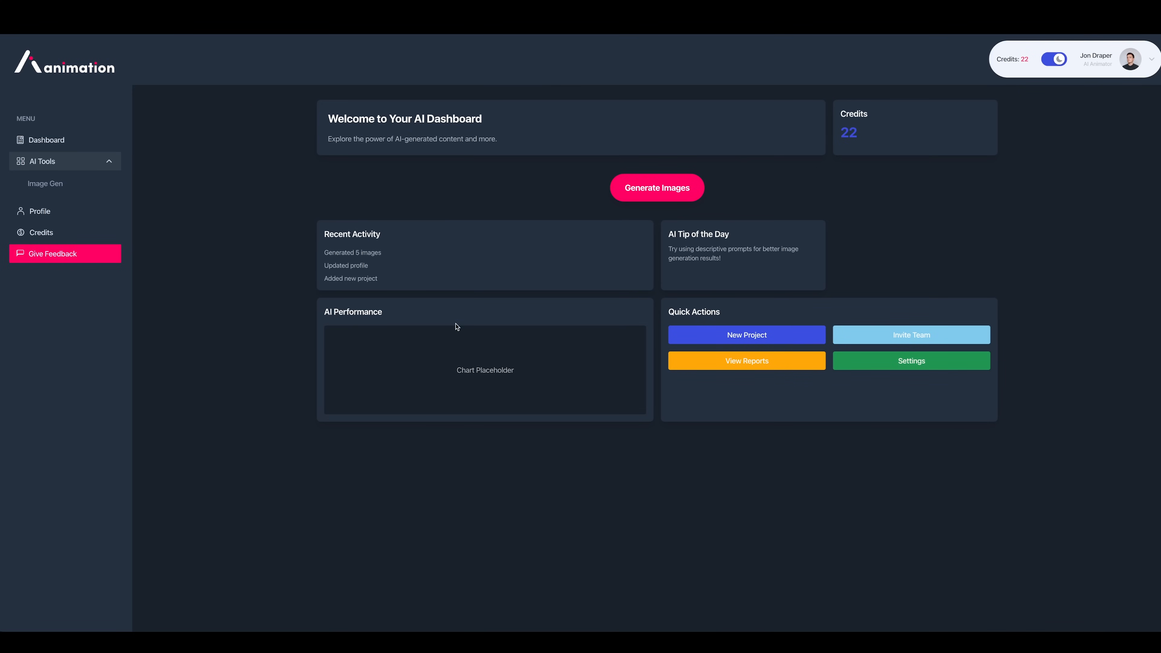
{"action": "mouse_move", "coordinate": [560, 306]}
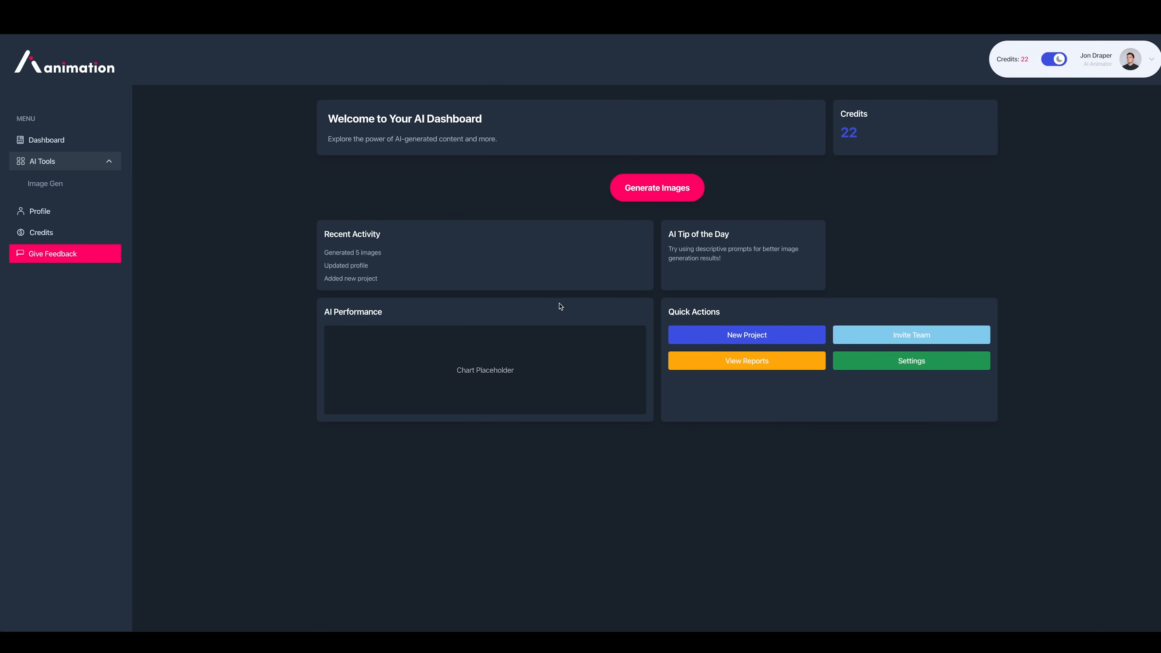
{"action": "mouse_move", "coordinate": [518, 324]}
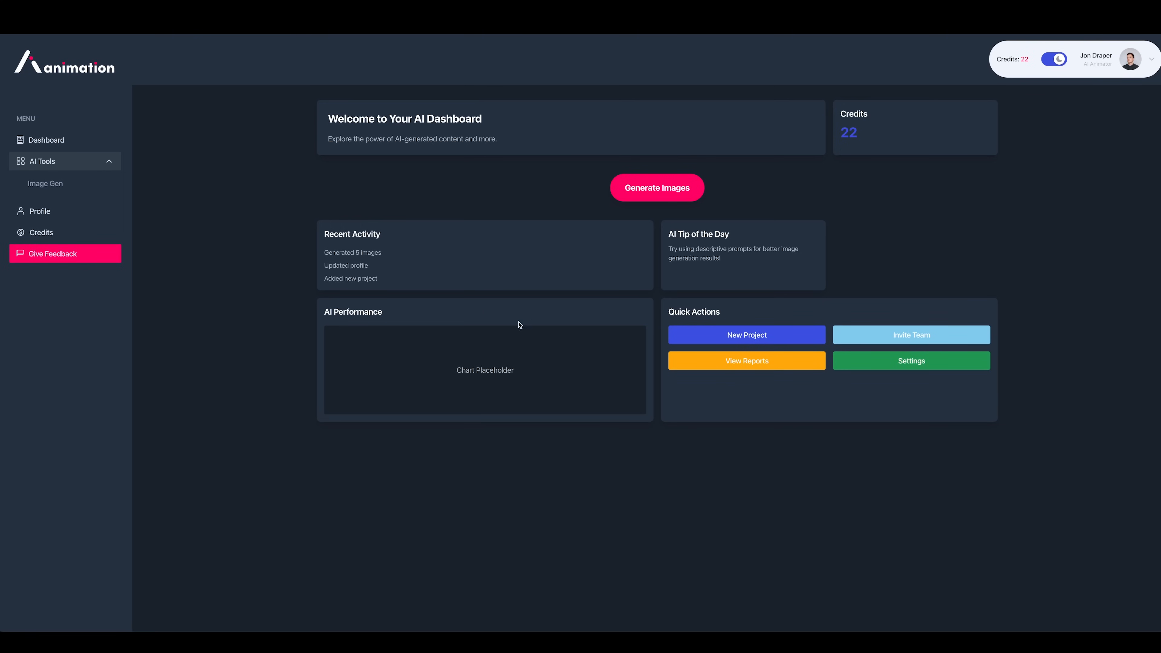
{"action": "mouse_move", "coordinate": [556, 265]}
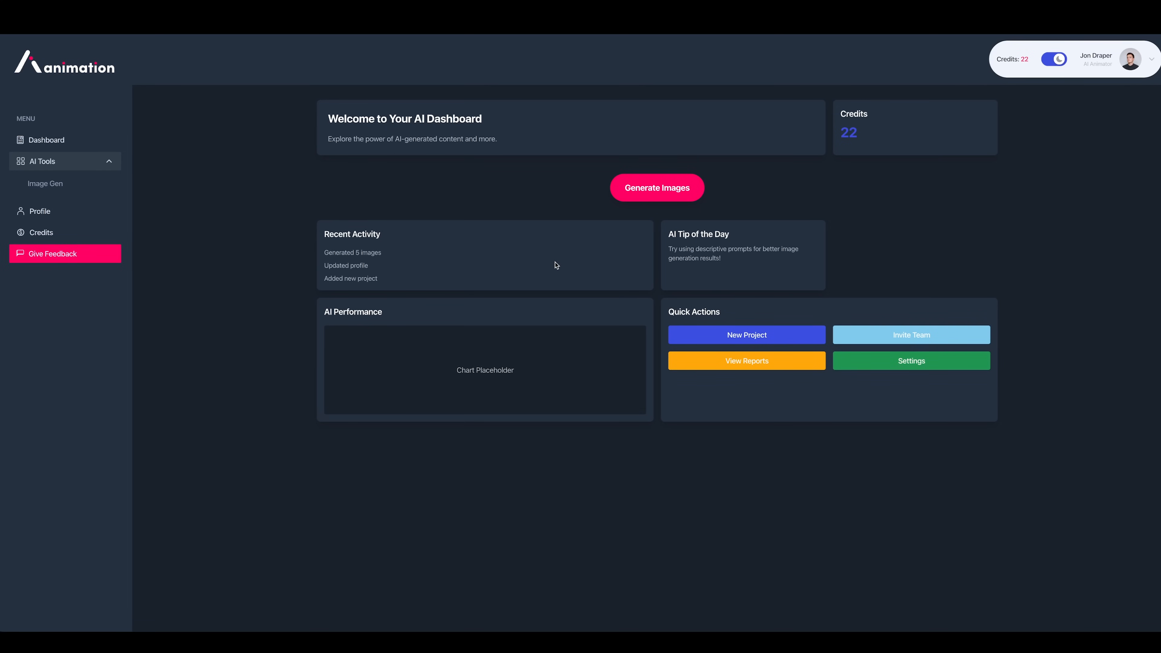
{"action": "mouse_move", "coordinate": [528, 269]}
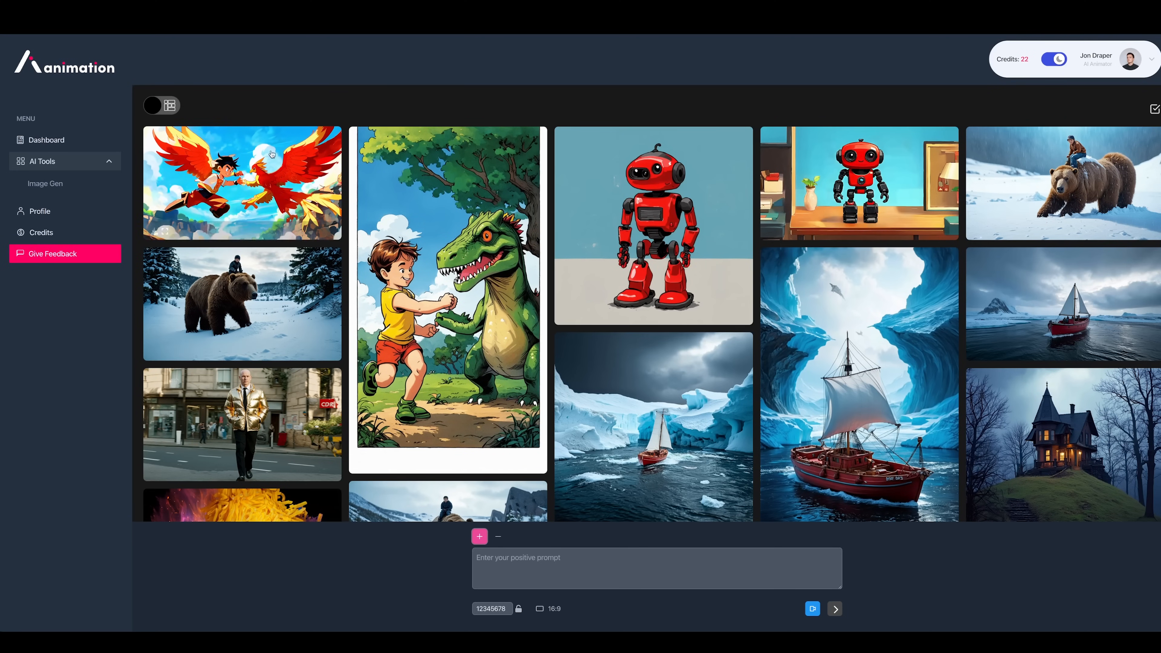
Show past generations as an even grid and load the remaining ones.
{"action": "left_click", "coordinate": [169, 105]}
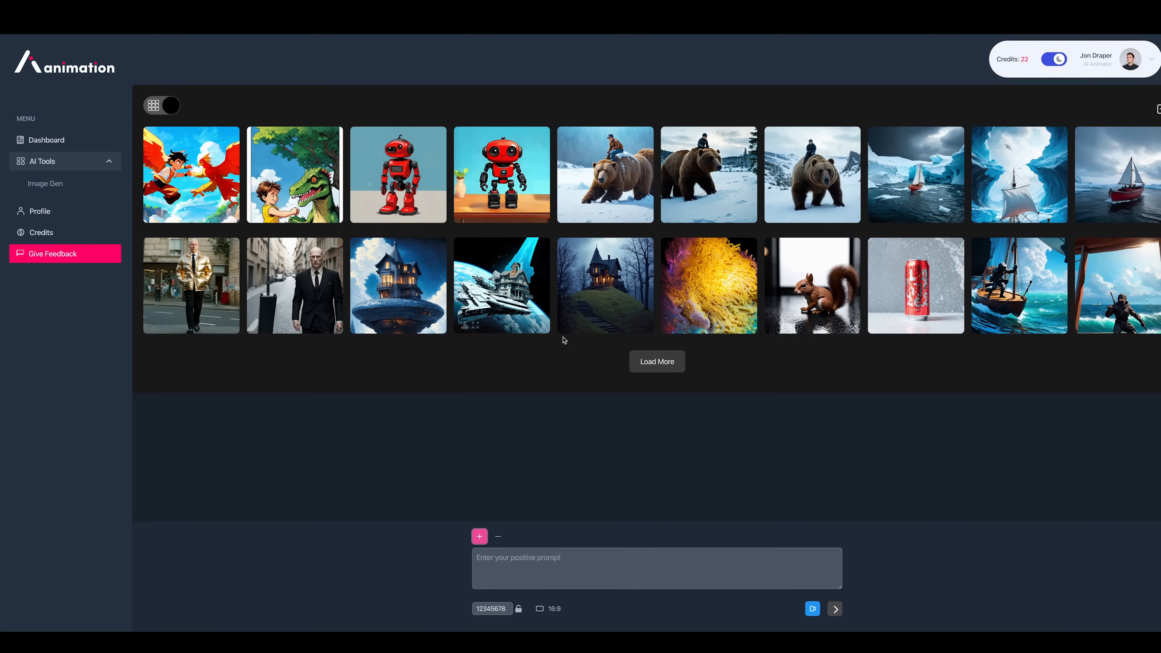
{"action": "left_click", "coordinate": [656, 362]}
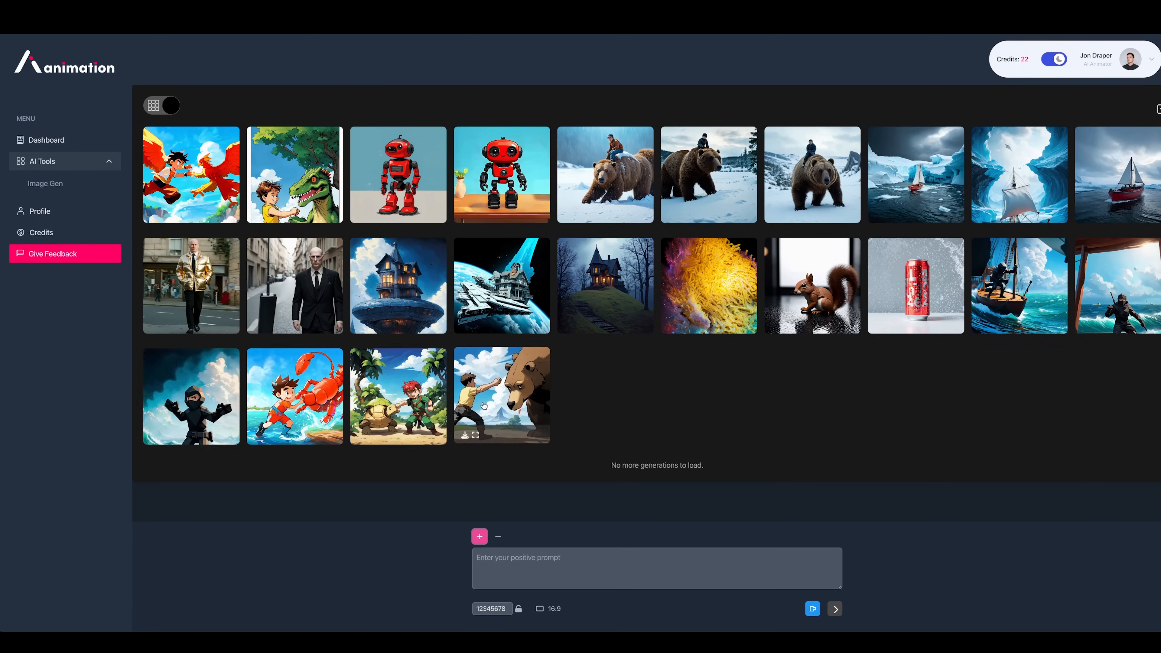
Browse full size through the boy vs bear, phoenix, dinosaur and arctic boat images, then close.
{"action": "left_click", "coordinate": [501, 395]}
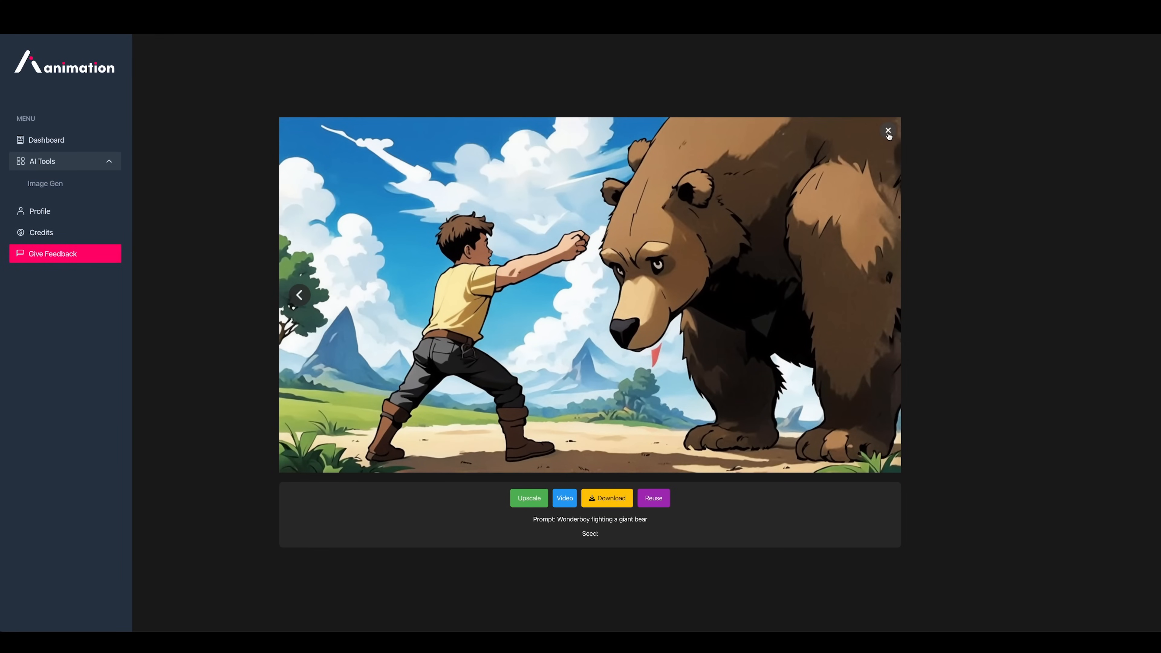
{"action": "mouse_move", "coordinate": [881, 139]}
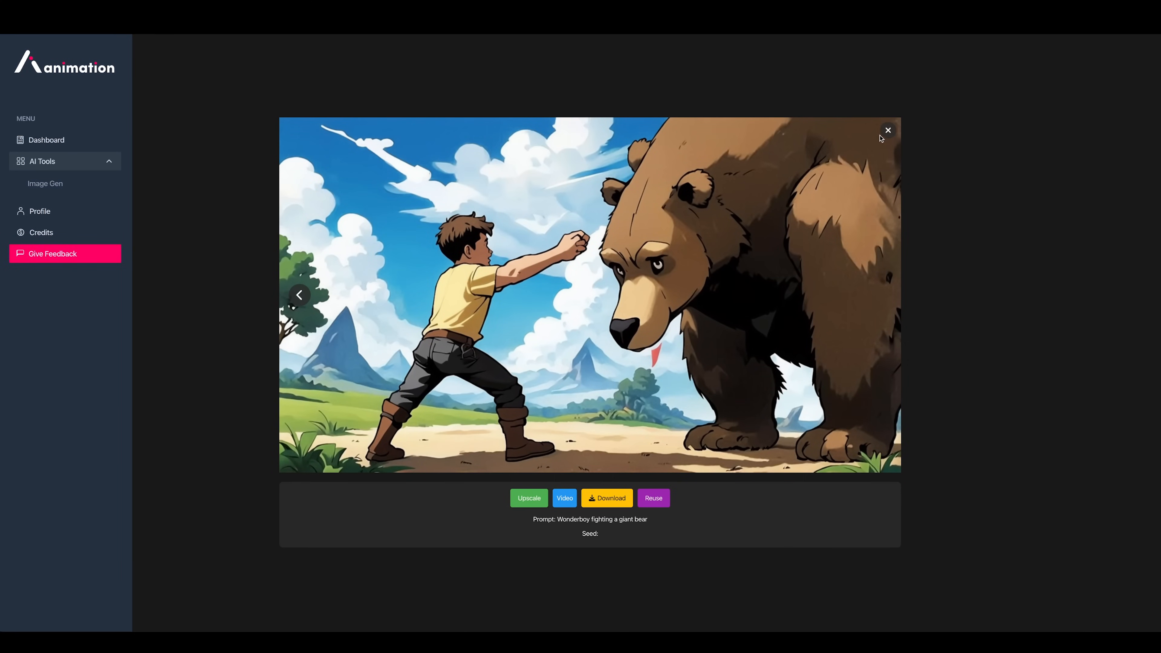
{"action": "left_click", "coordinate": [299, 295]}
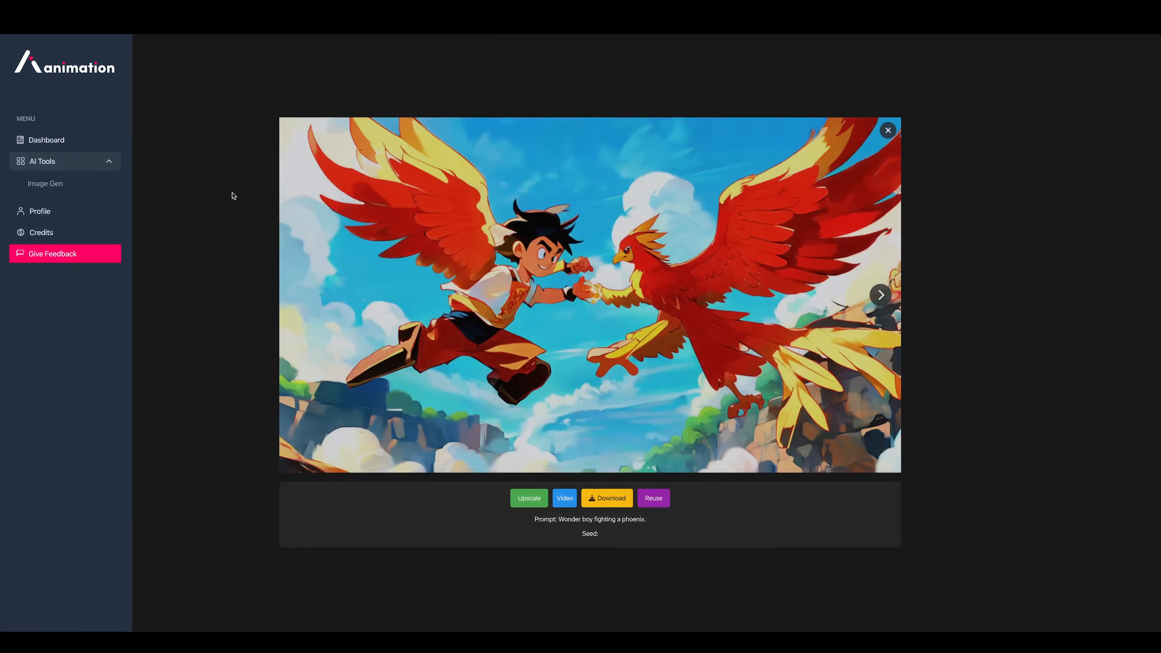
{"action": "left_click", "coordinate": [881, 294]}
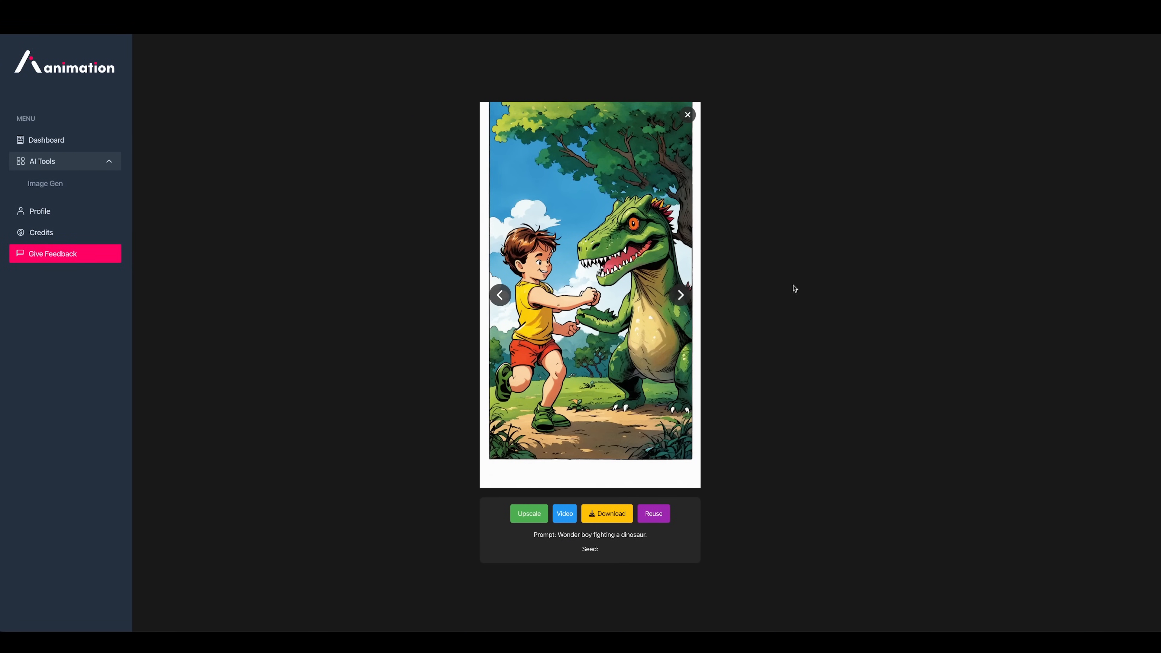
{"action": "left_click", "coordinate": [680, 294]}
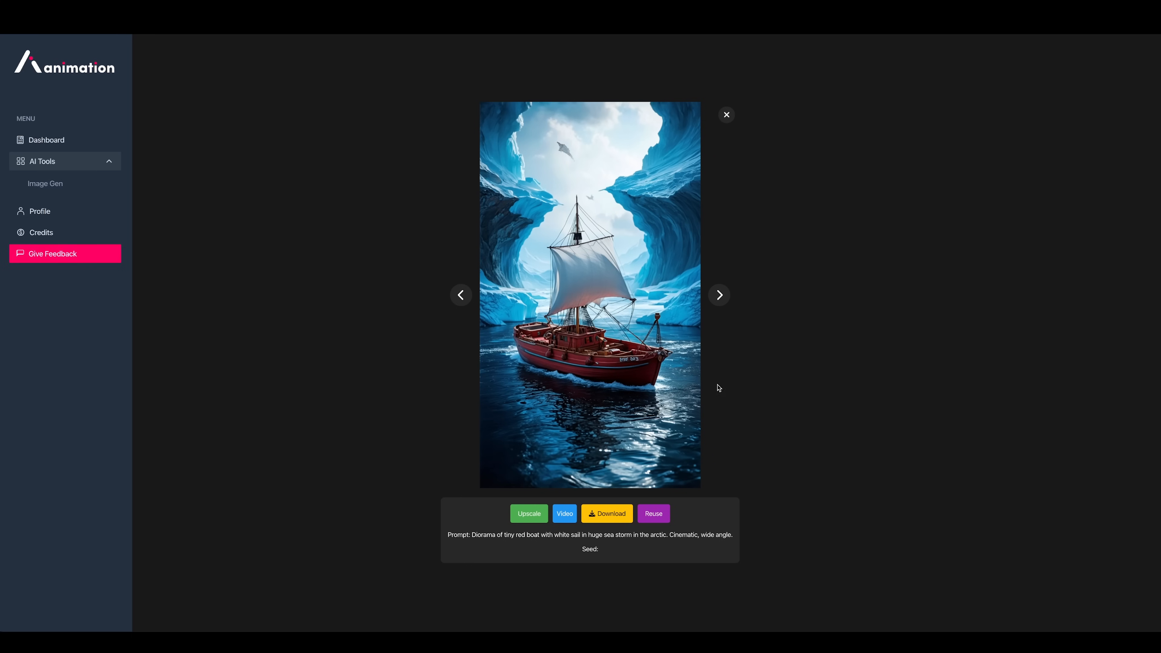
{"action": "left_click", "coordinate": [726, 114]}
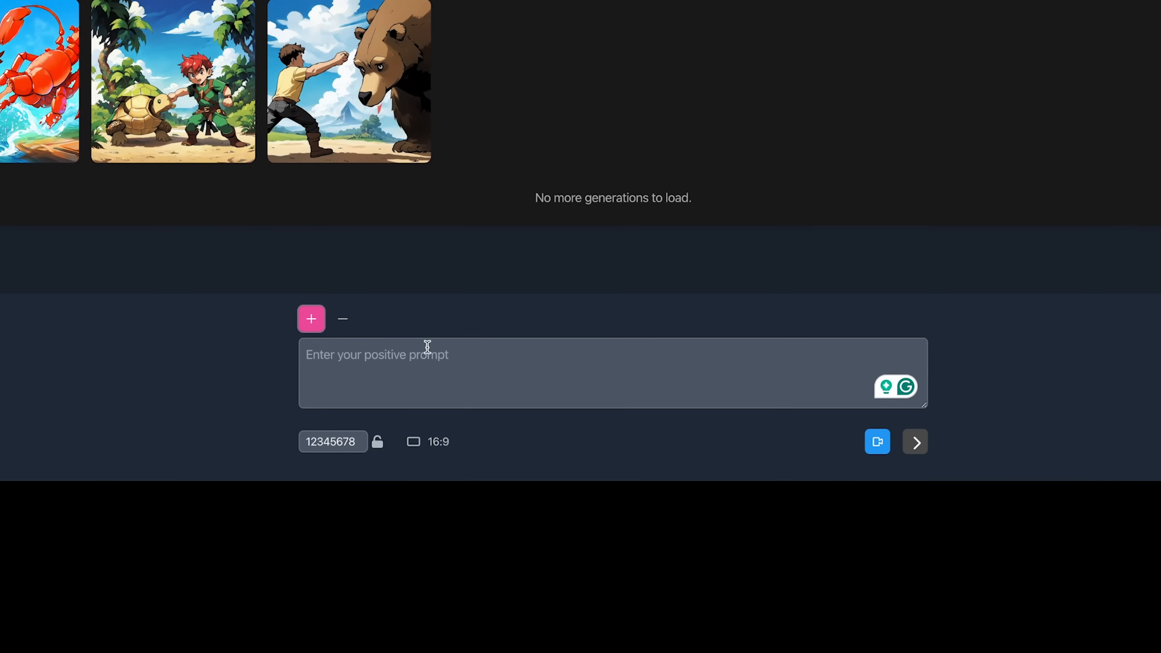
Generate an image from the prompt 'Lawn gnome dressed as a peaky blinder' and view the result.
{"action": "left_click", "coordinate": [343, 318]}
{"action": "type", "text": "Lawn gnome dressed as a peaky blinder."}
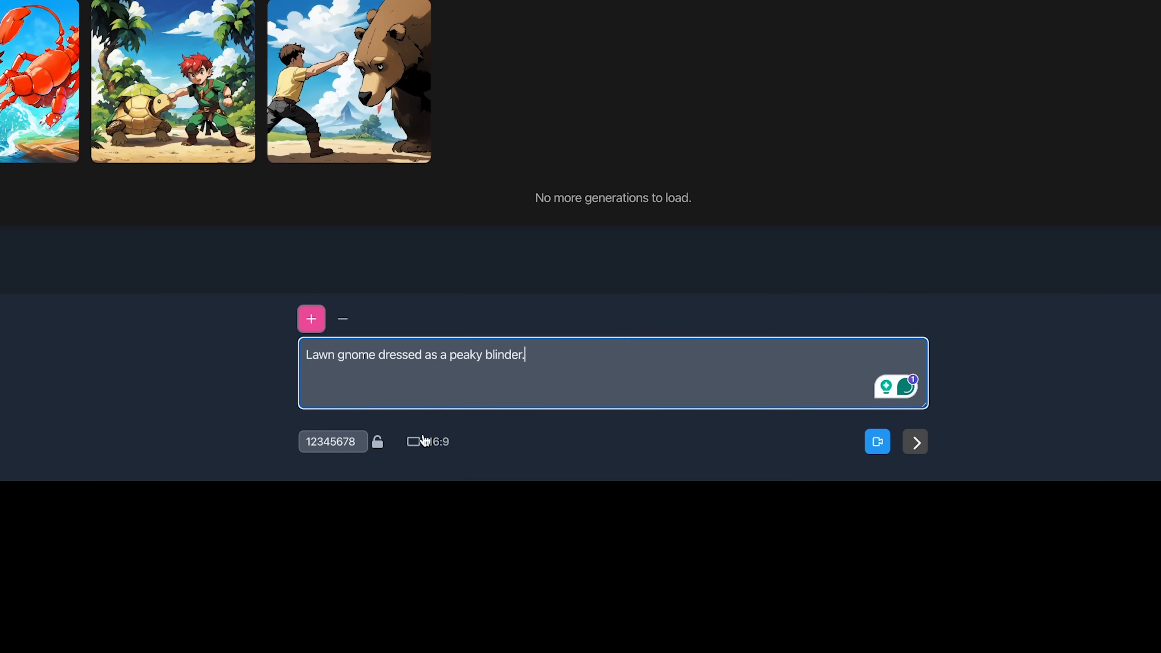
{"action": "left_click", "coordinate": [413, 442]}
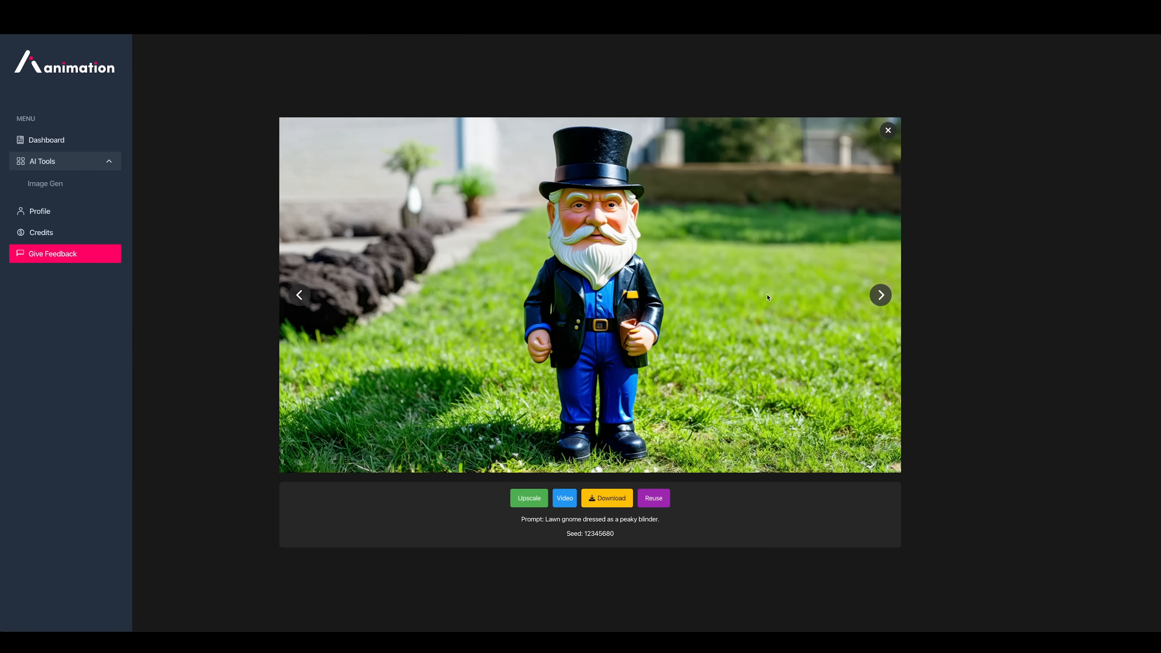
{"action": "left_click", "coordinate": [887, 130]}
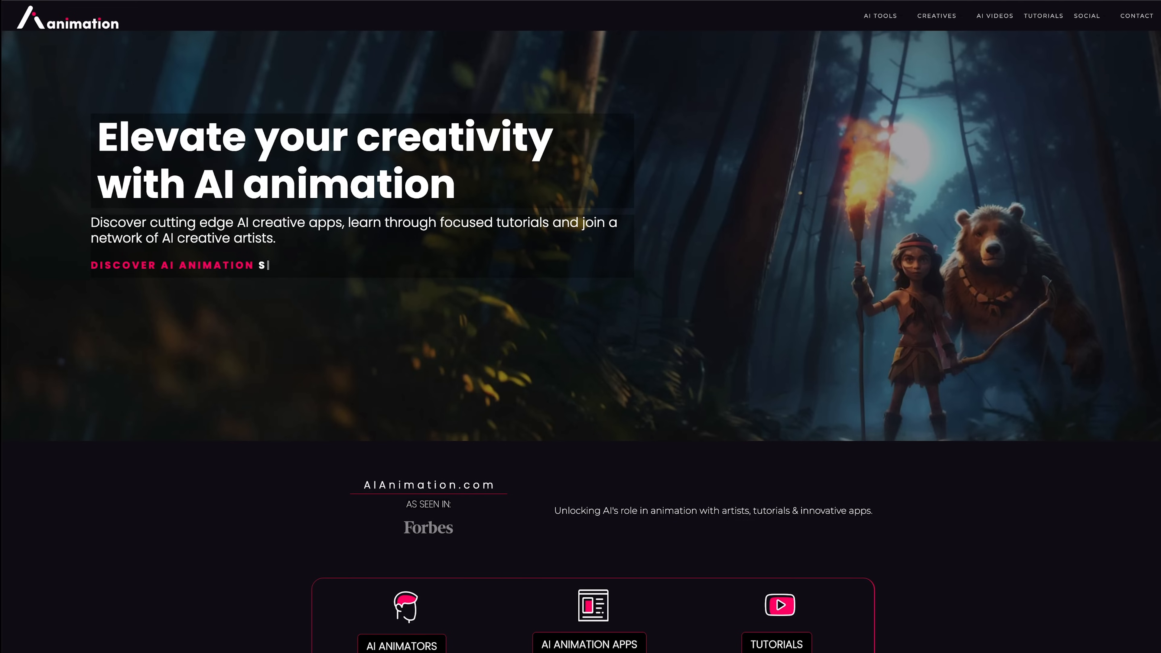
Scroll to the StableMate waitlist signup and join the waitlist.
{"action": "scroll", "scroll_direction": "down", "scroll_amount": 3}
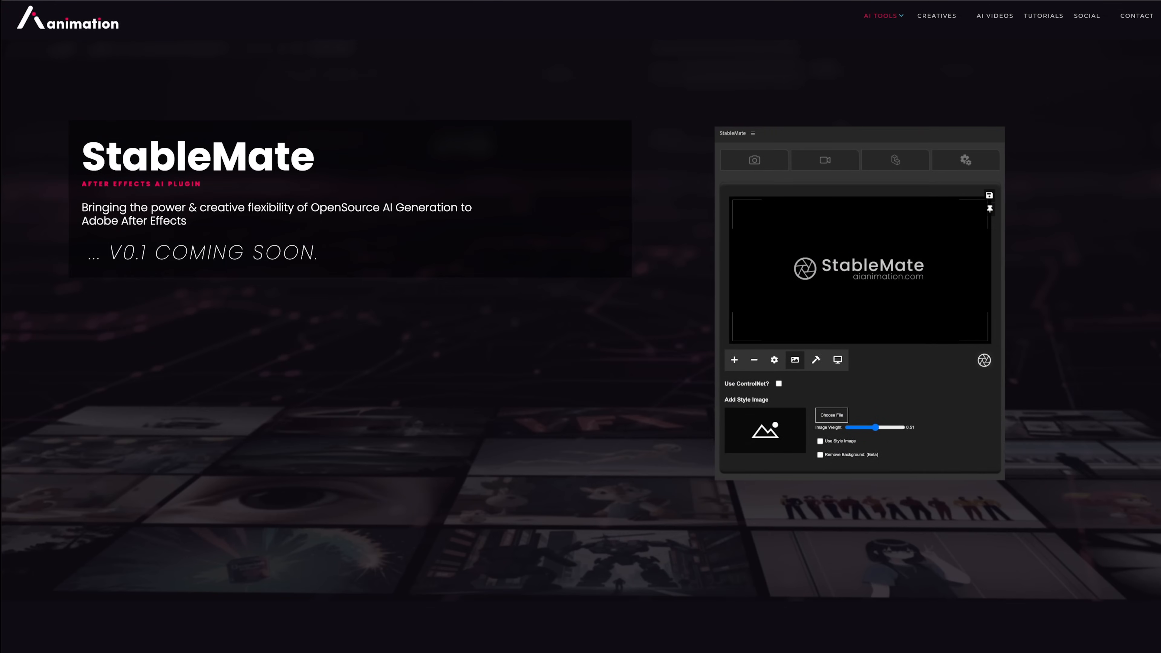
{"action": "scroll", "scroll_direction": "down", "scroll_amount": 3}
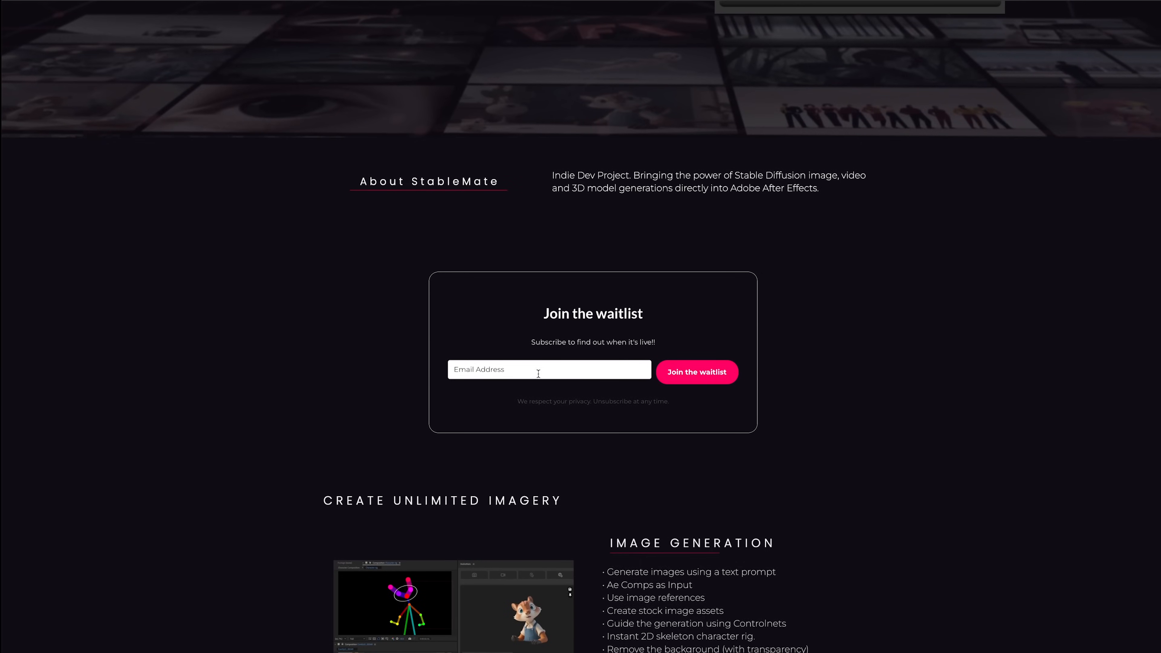
{"action": "left_click", "coordinate": [696, 372]}
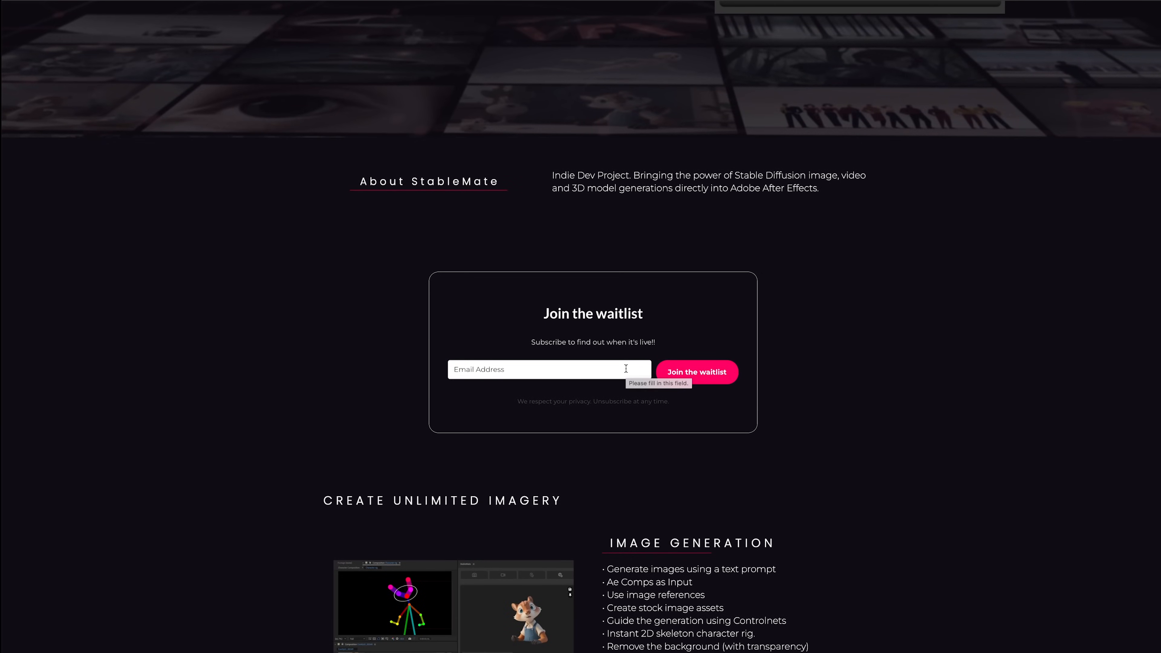